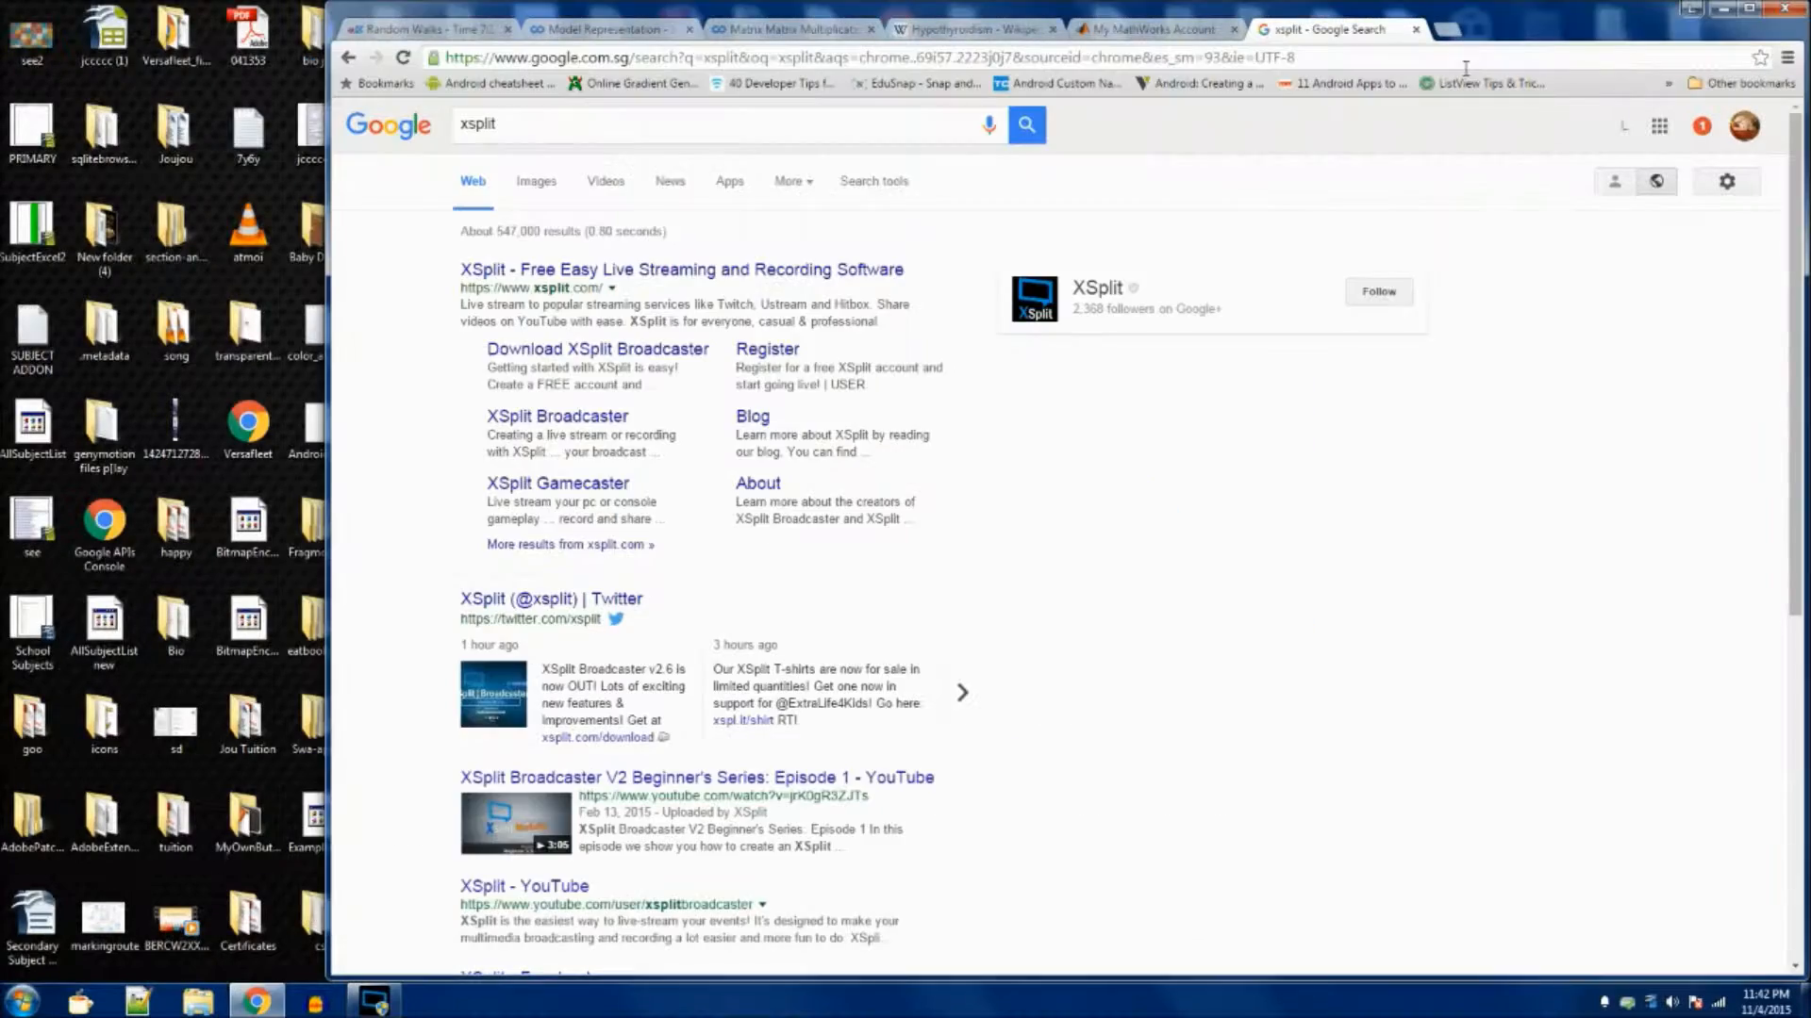
mouse_move(1053, 533)
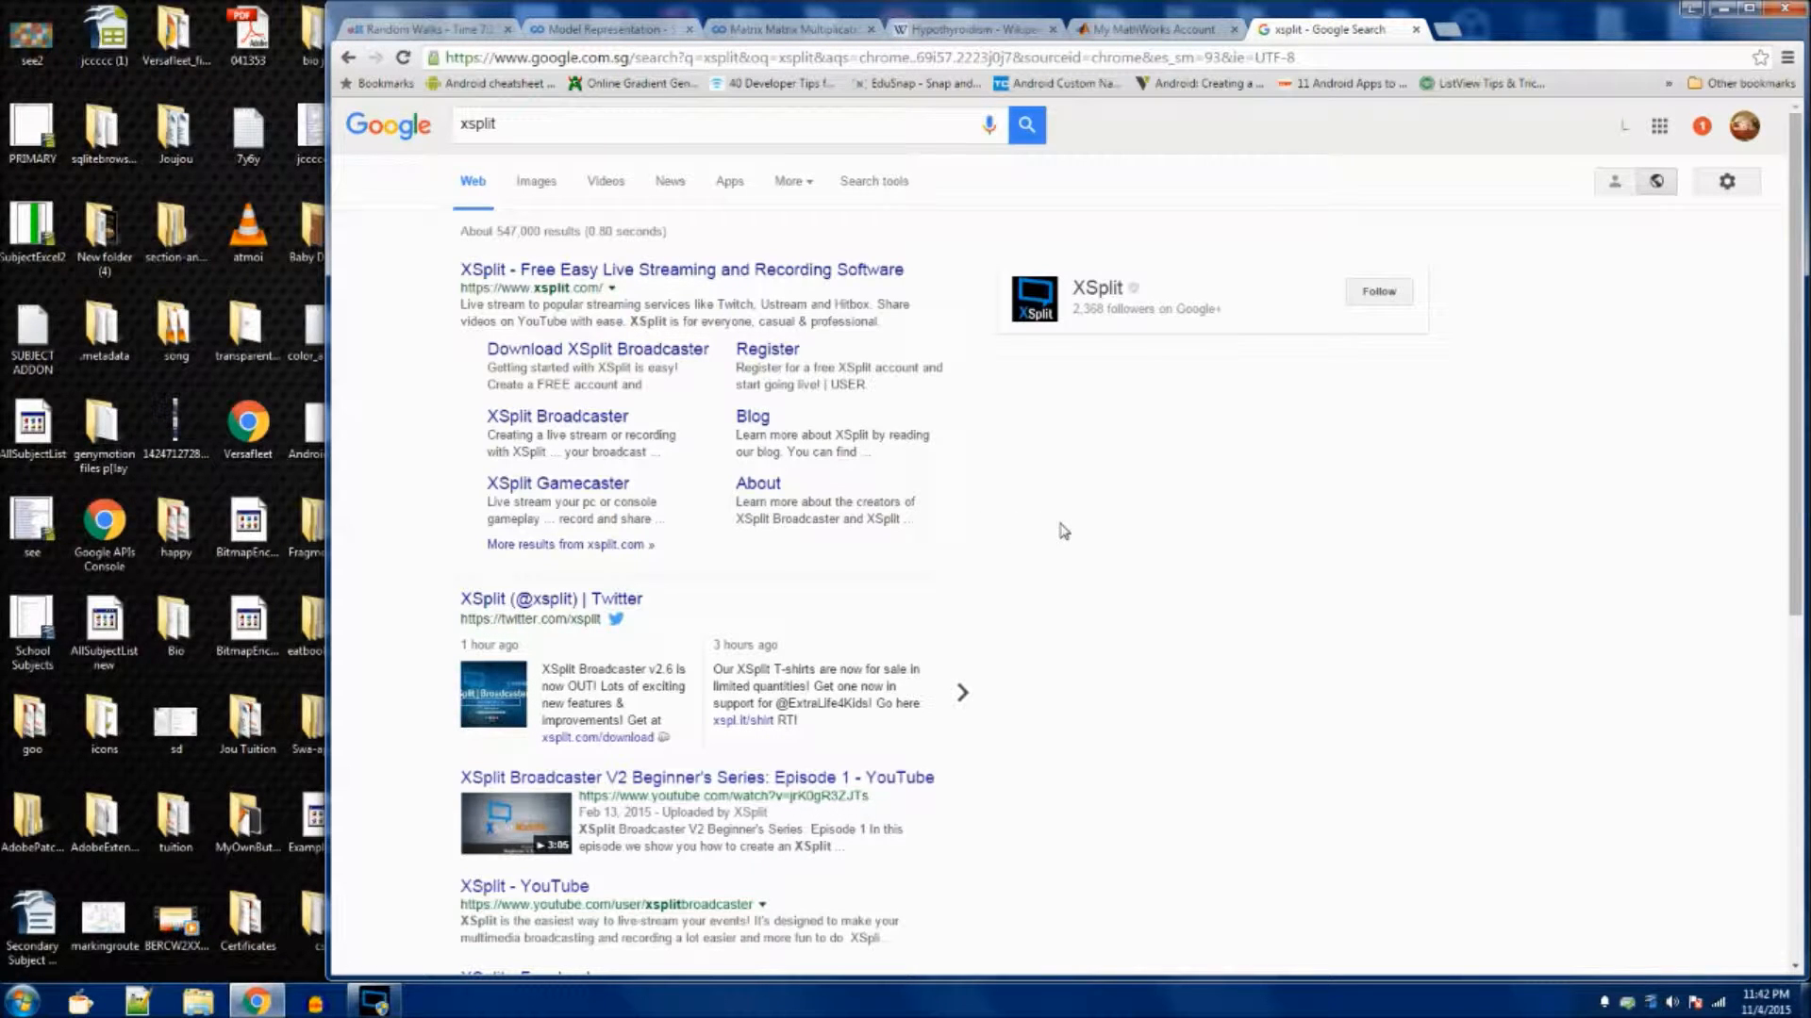
mouse_move(1238, 551)
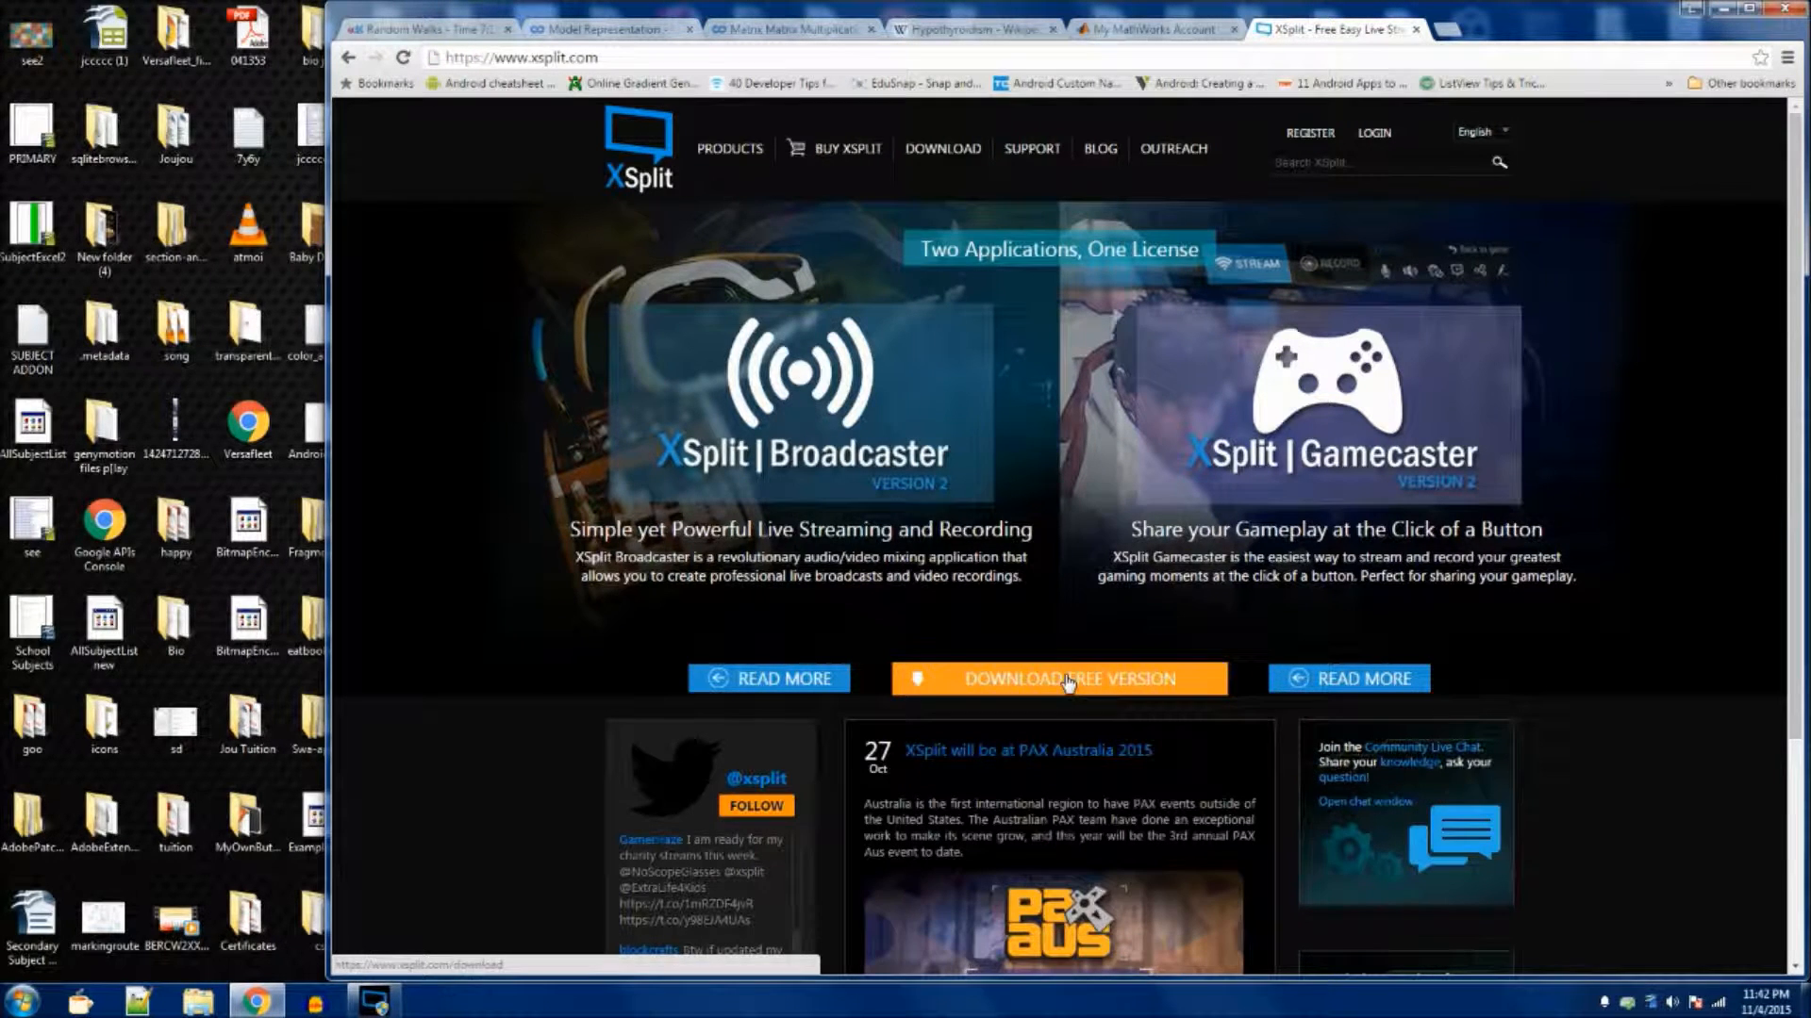
Start the Broadcaster installer download from the free download page, then cancel it from the download item's menu
left_click(1050, 679)
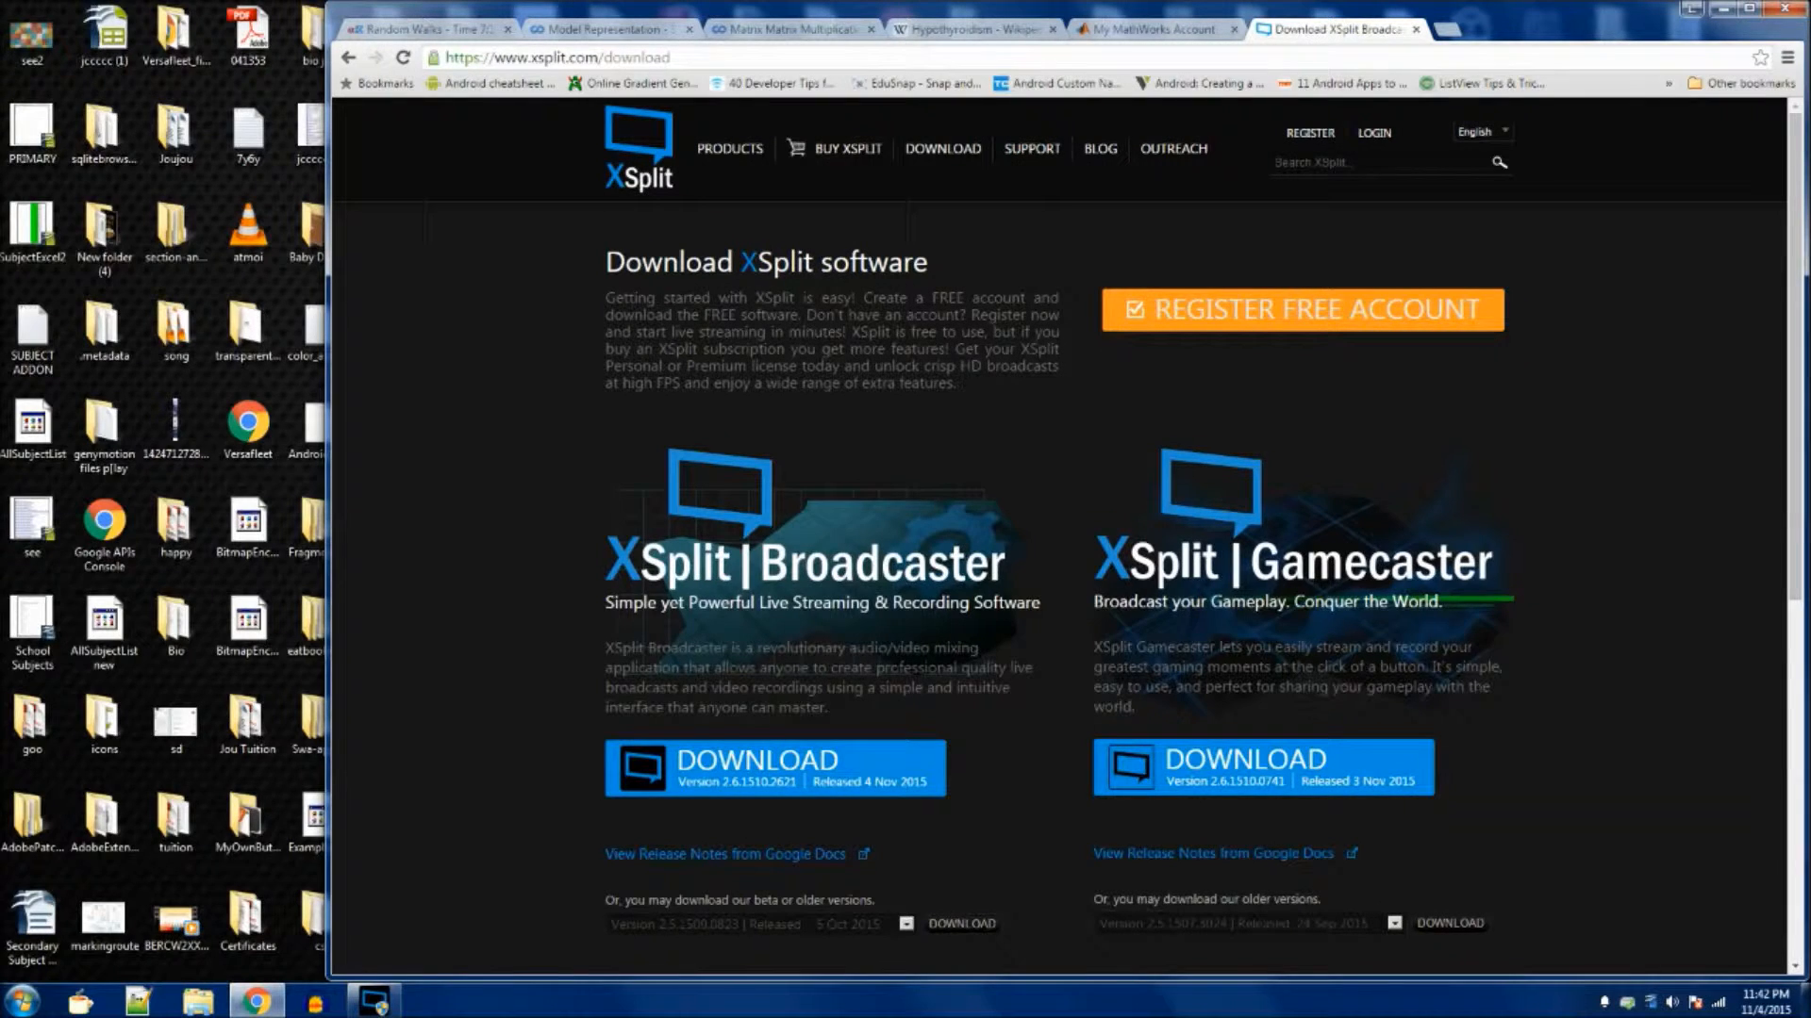
mouse_move(854, 577)
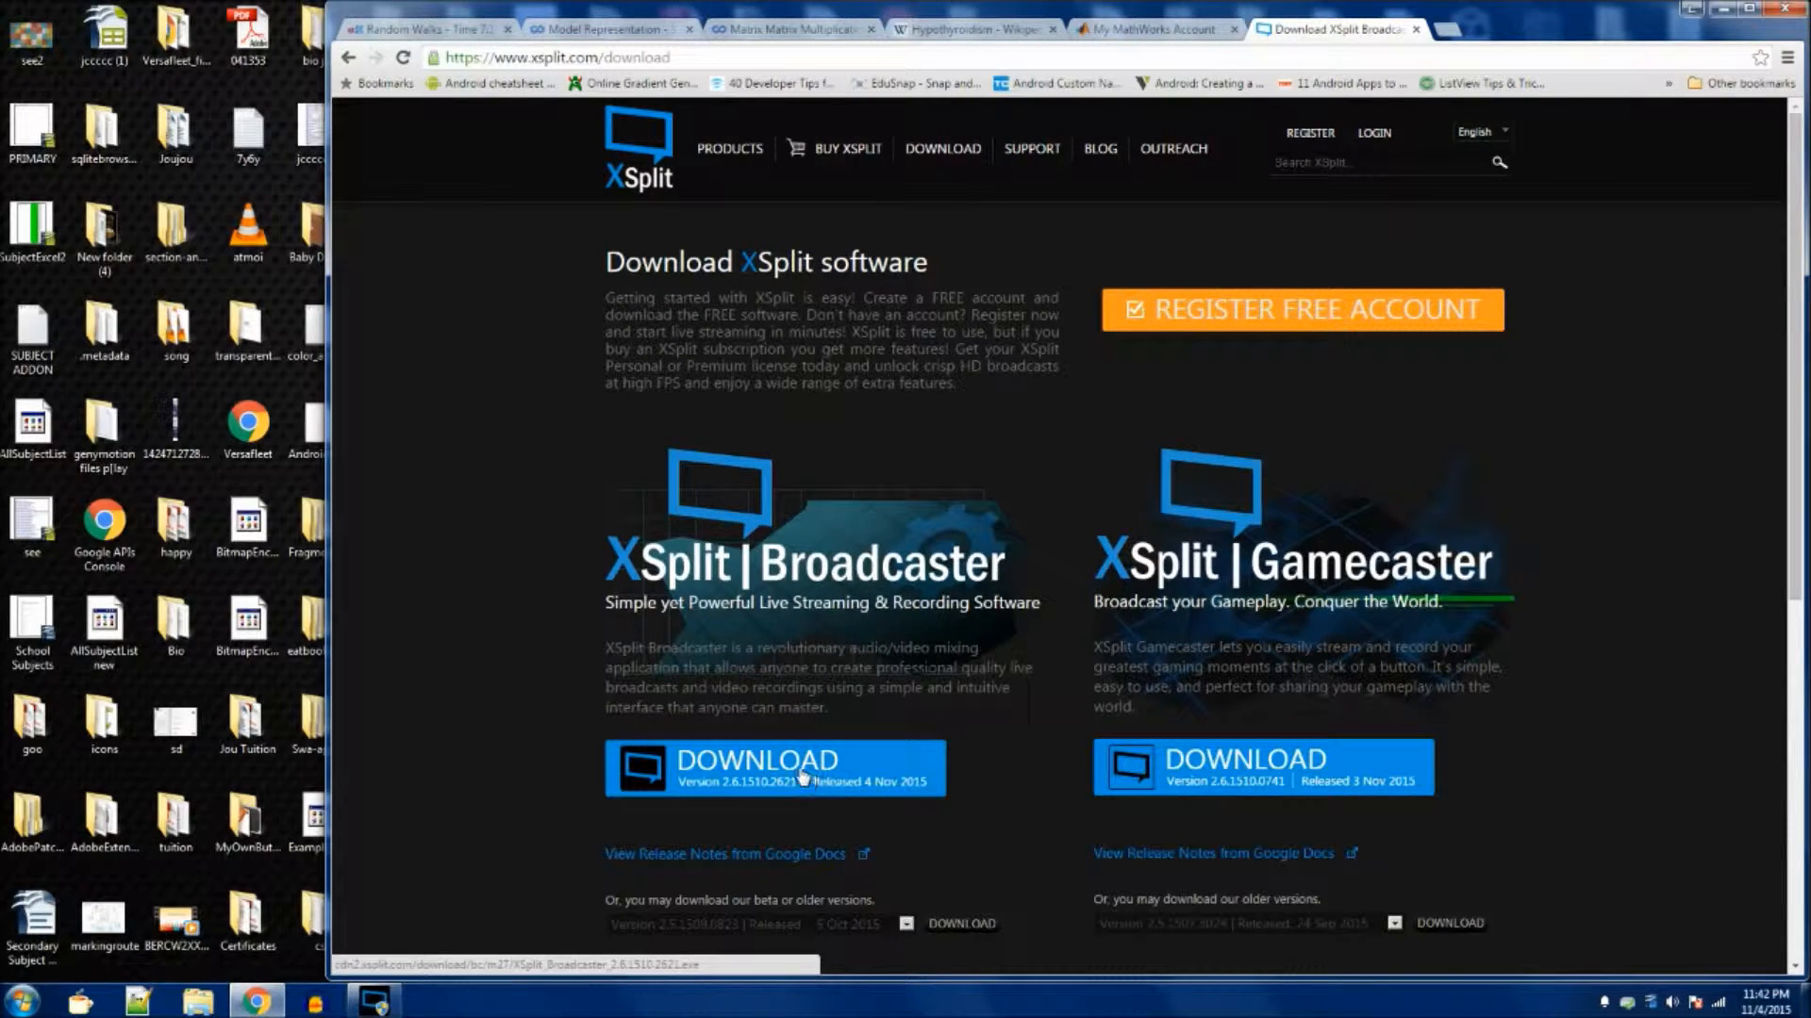
left_click(772, 768)
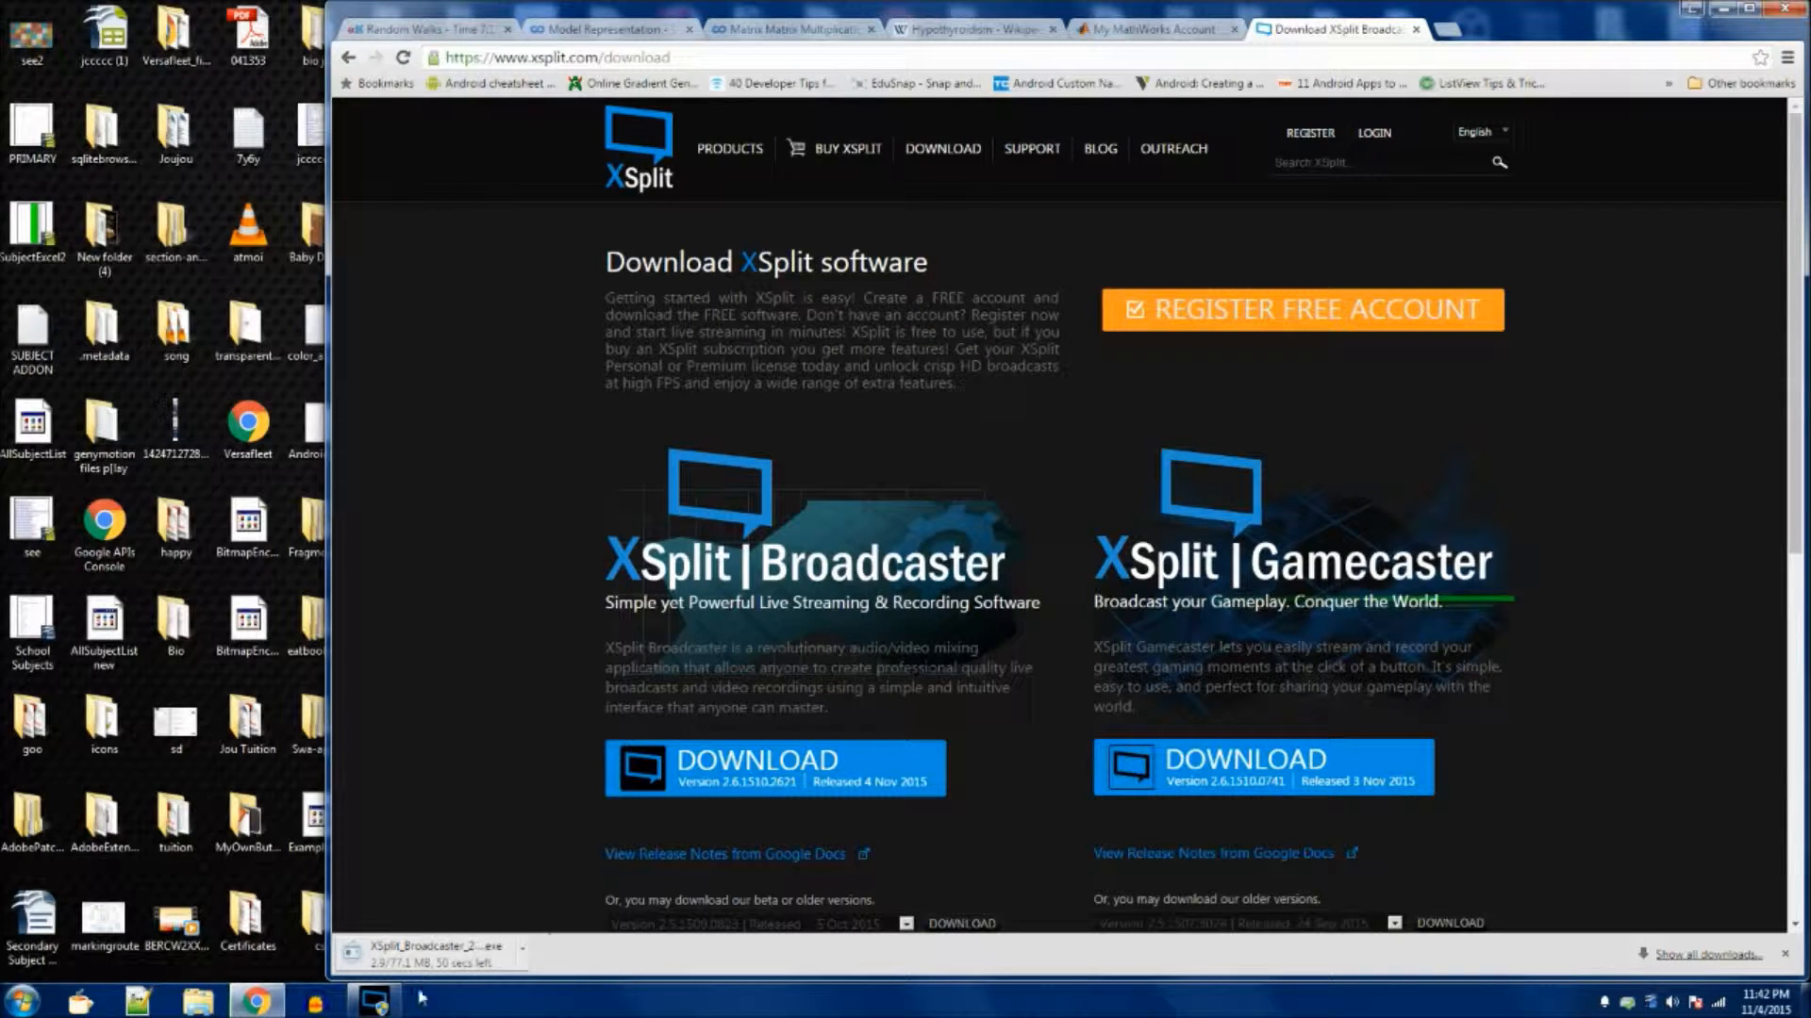
left_click(416, 955)
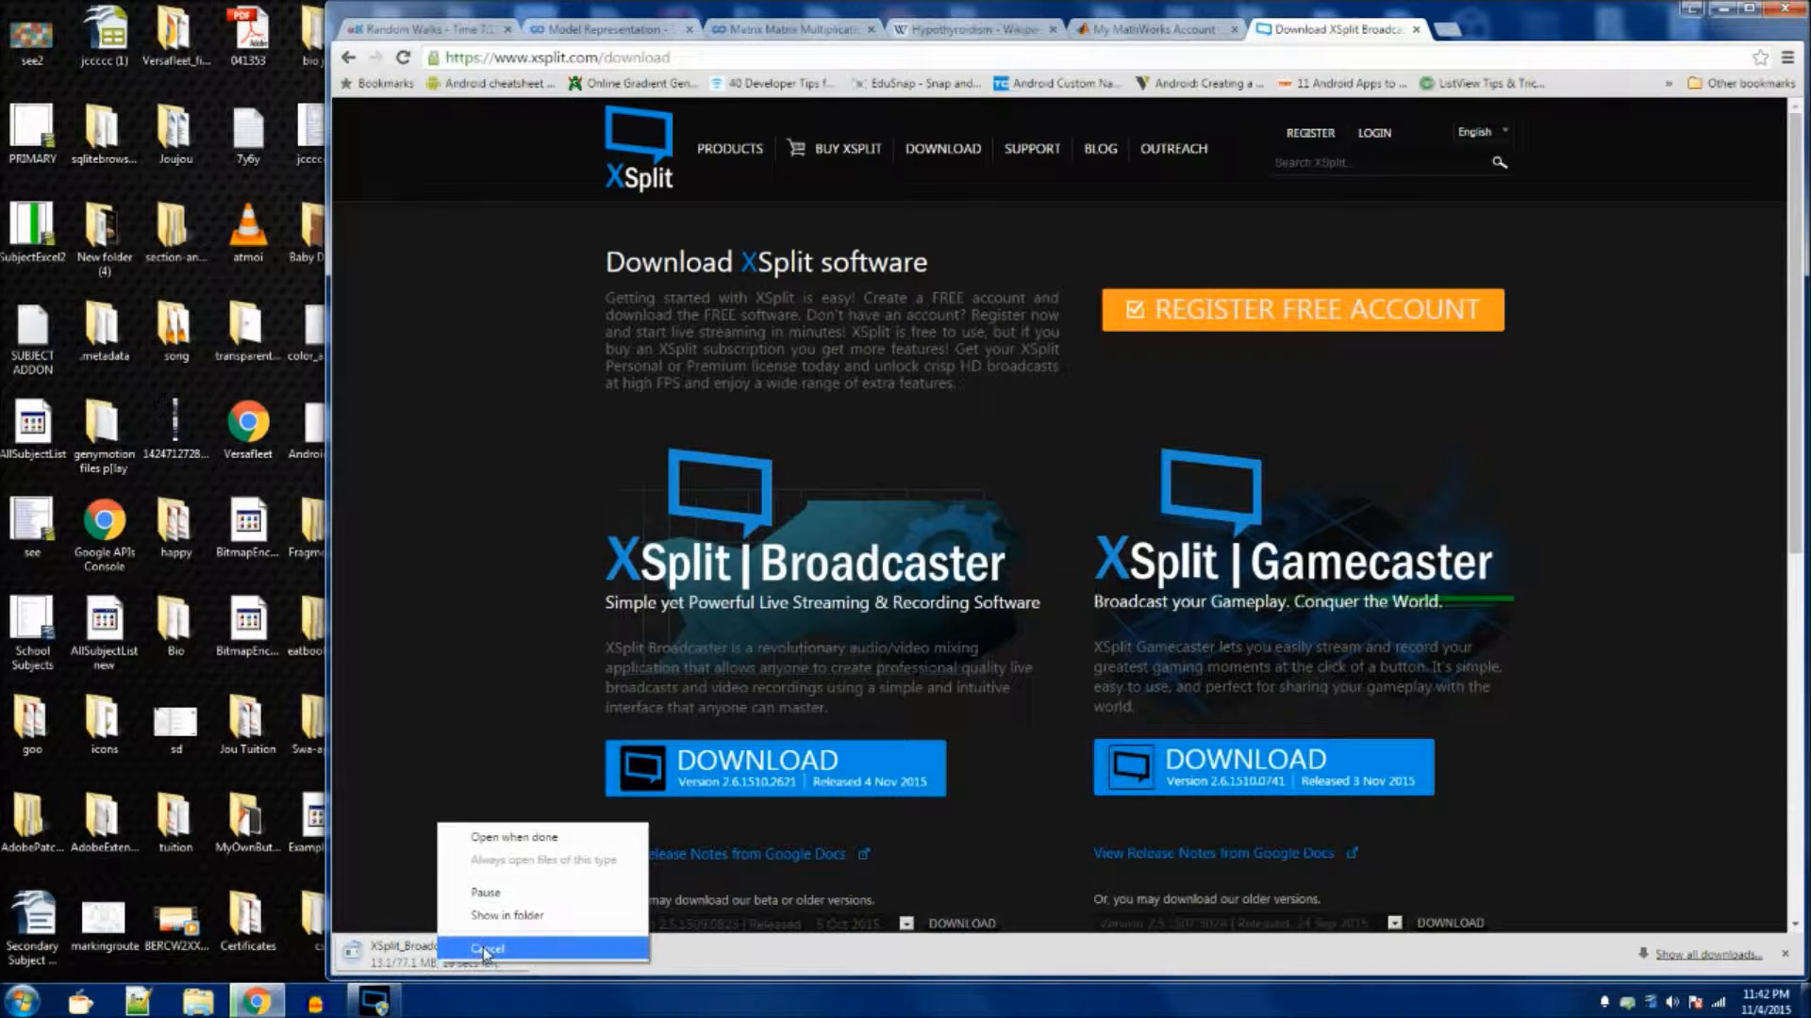
left_click(489, 948)
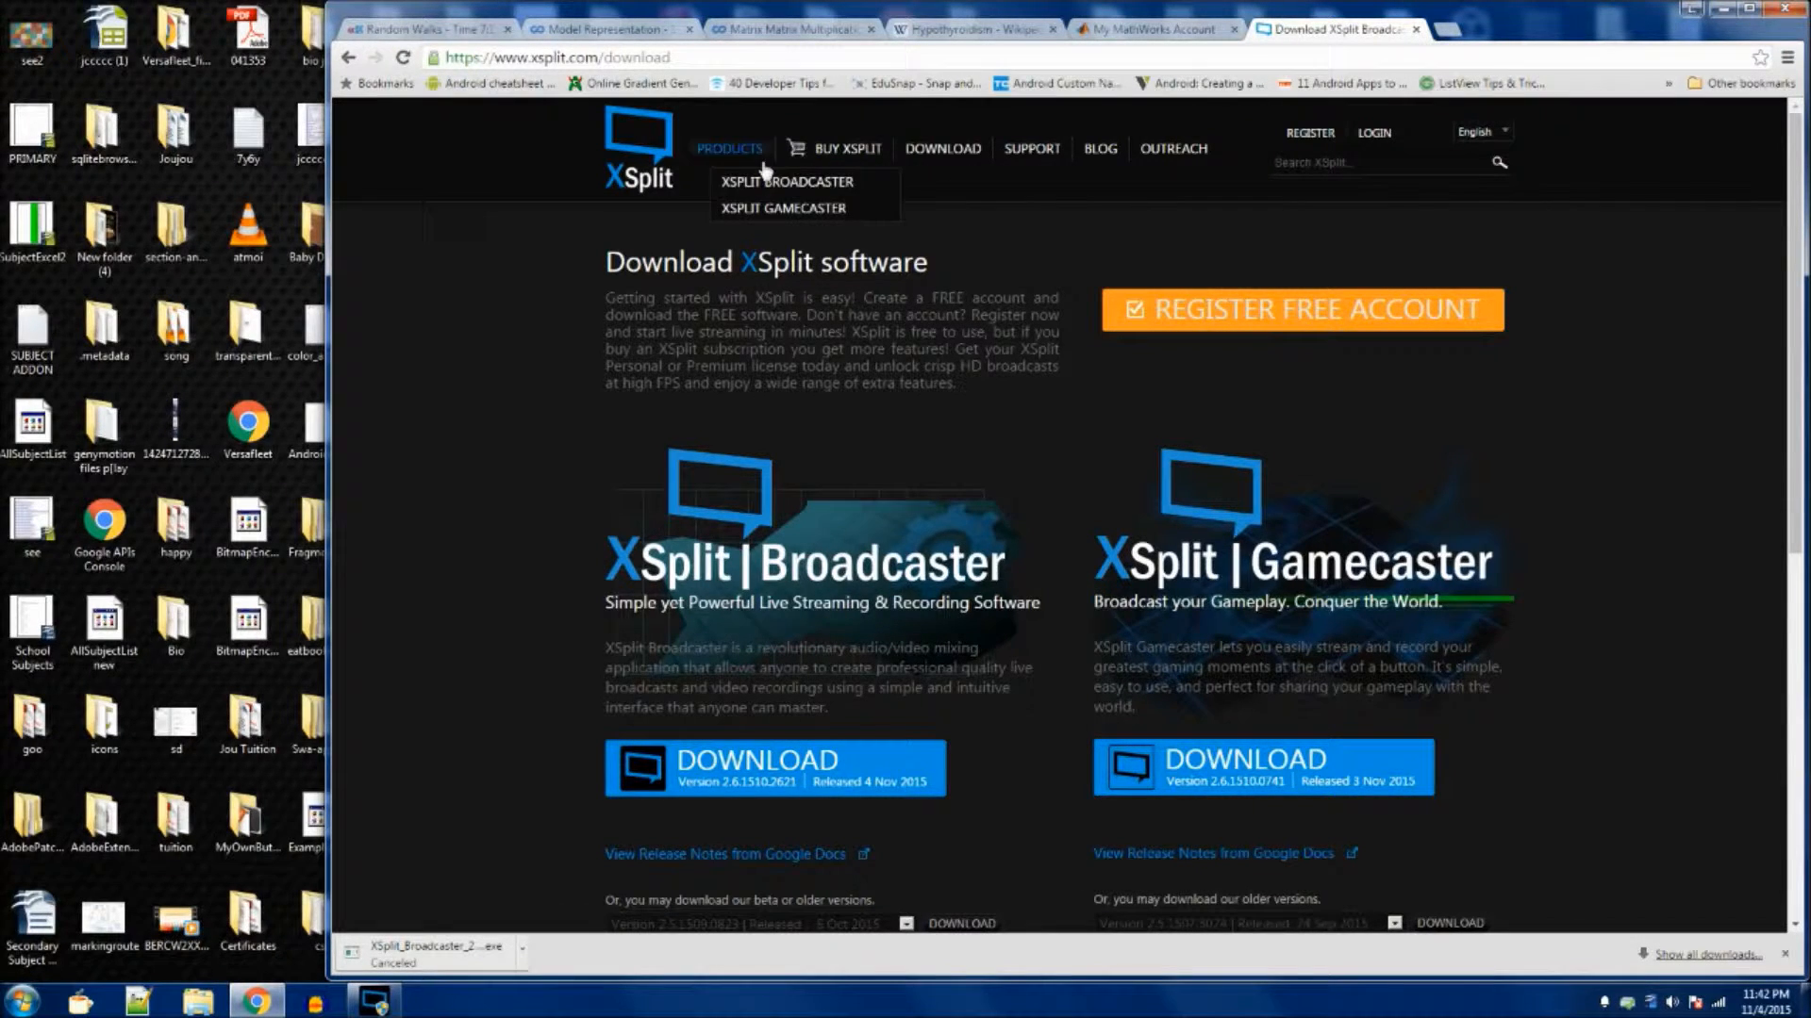
mouse_move(1209, 566)
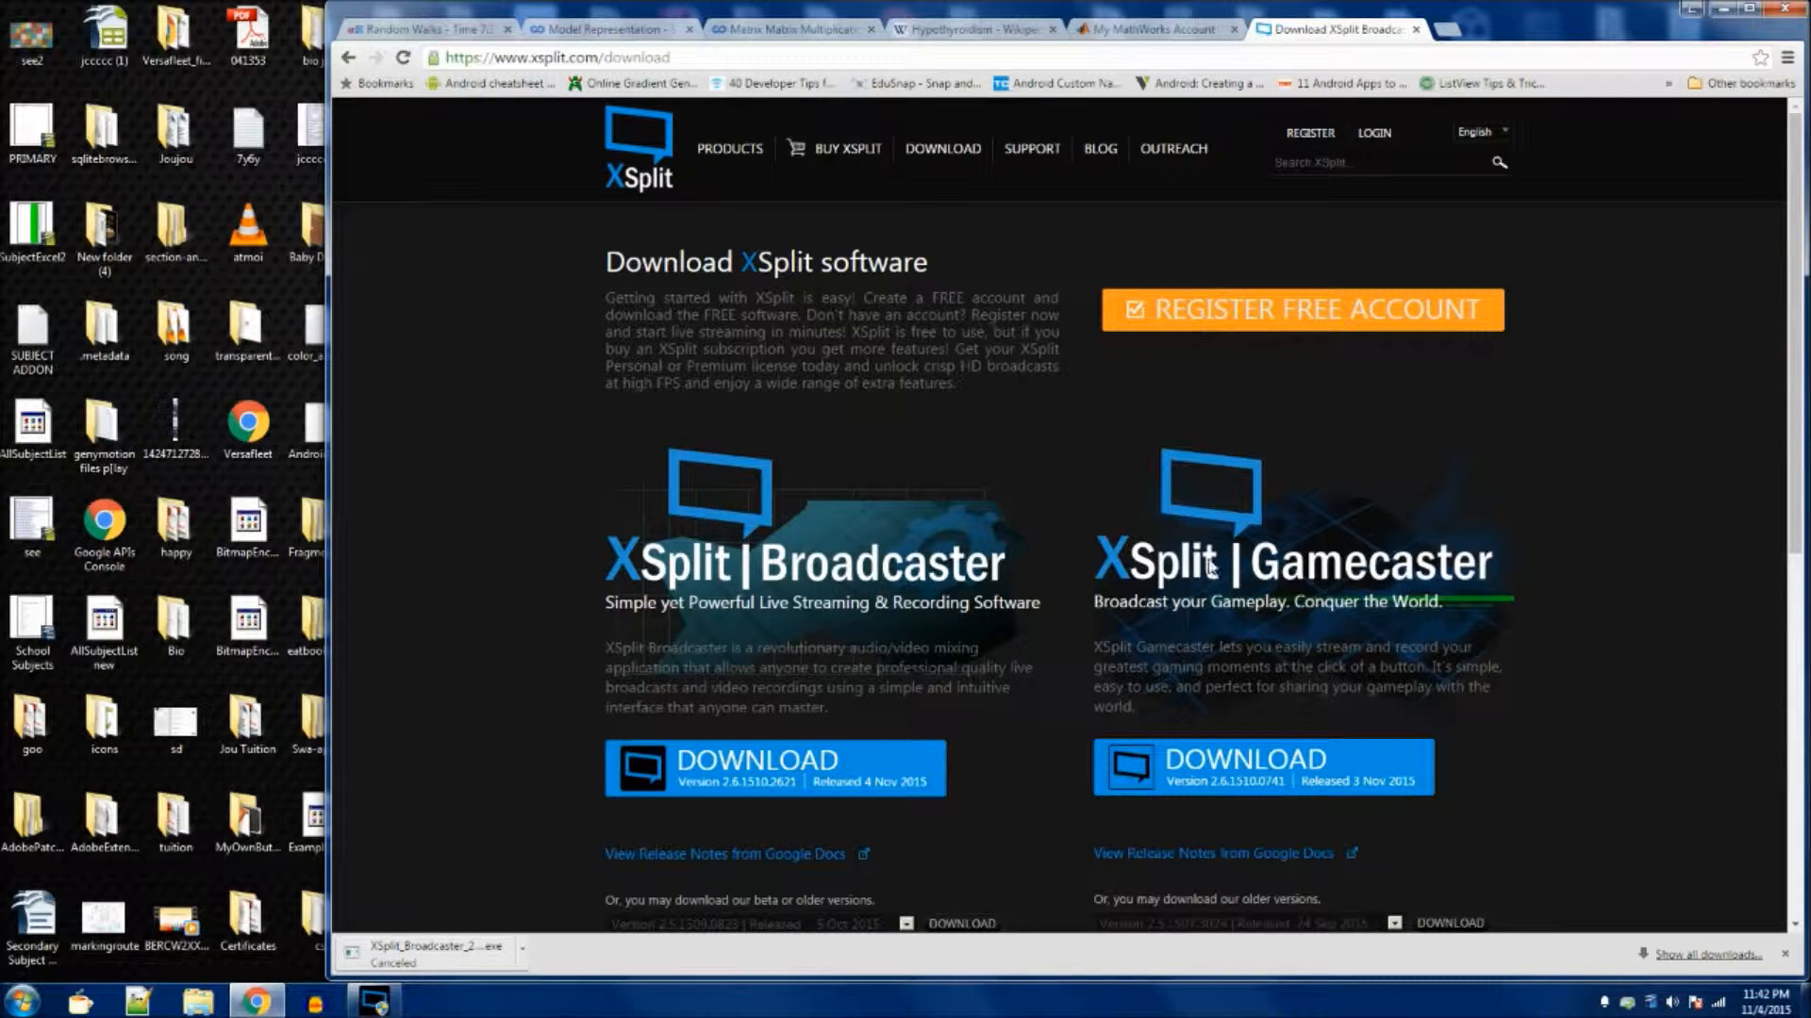
Dismiss the page's context menu and locate XSplit Broadcaster in the Windows Start menu
right_click(1212, 565)
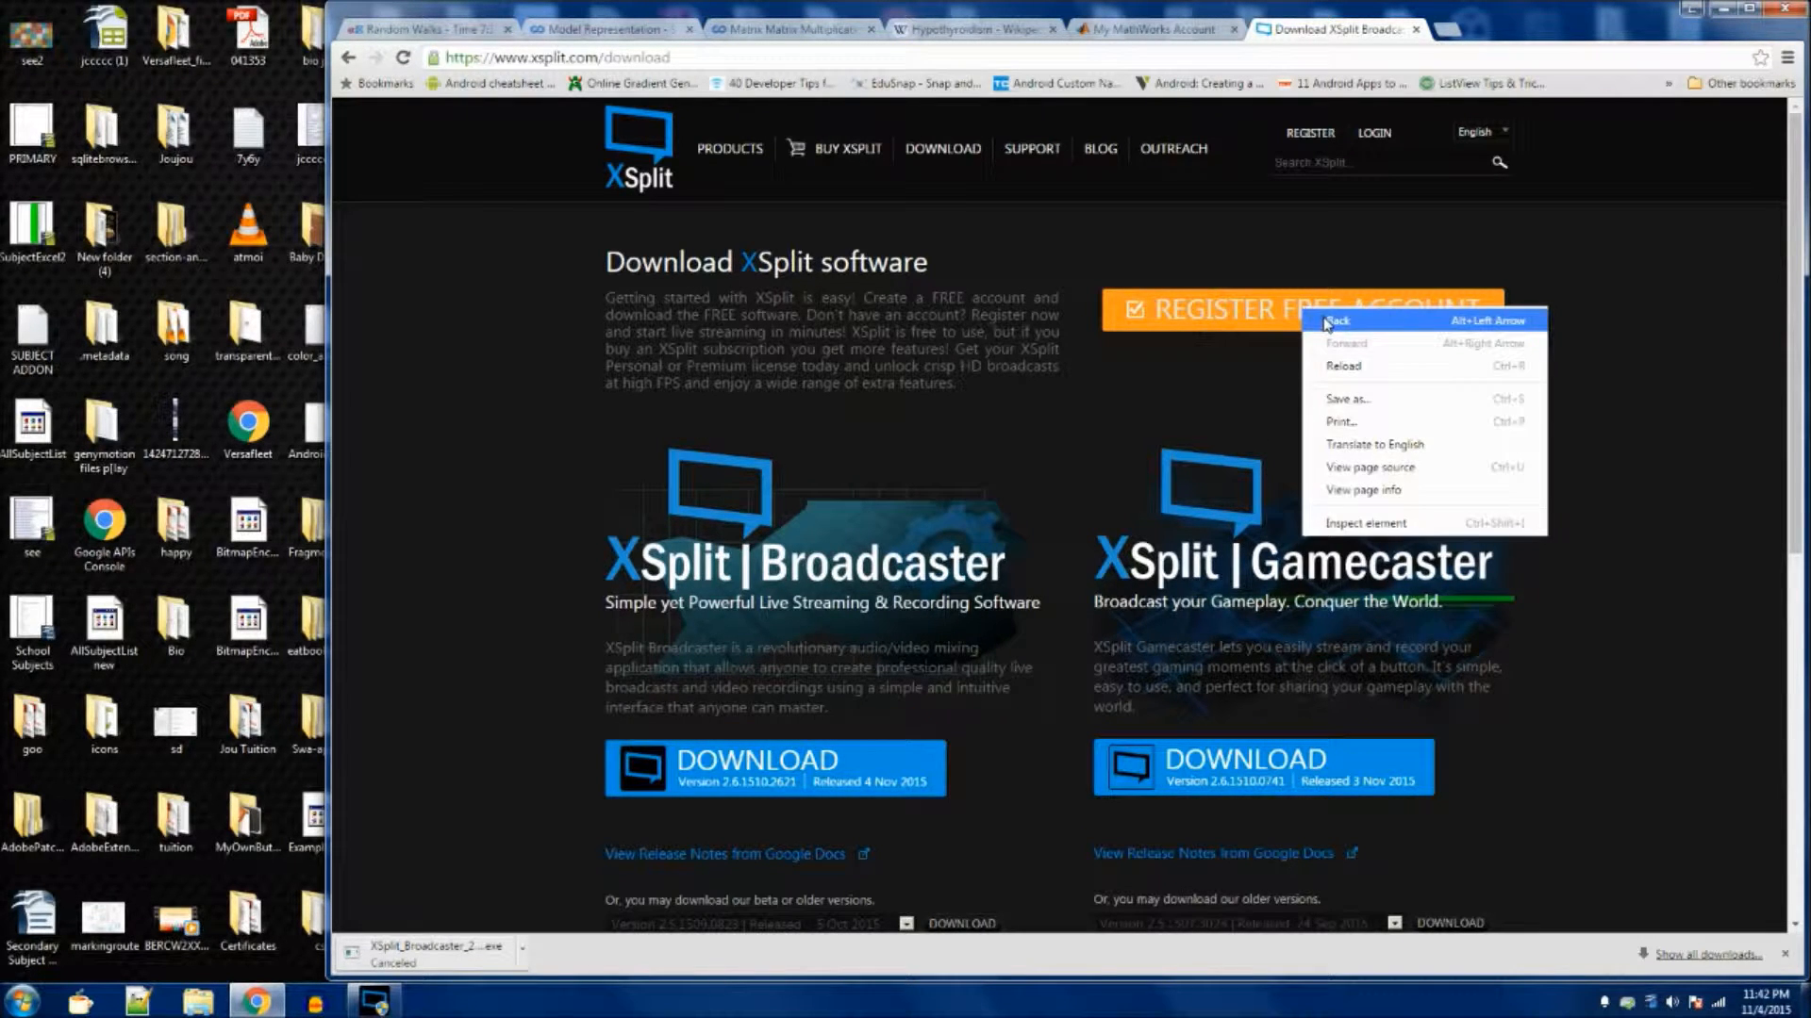
left_click(1299, 310)
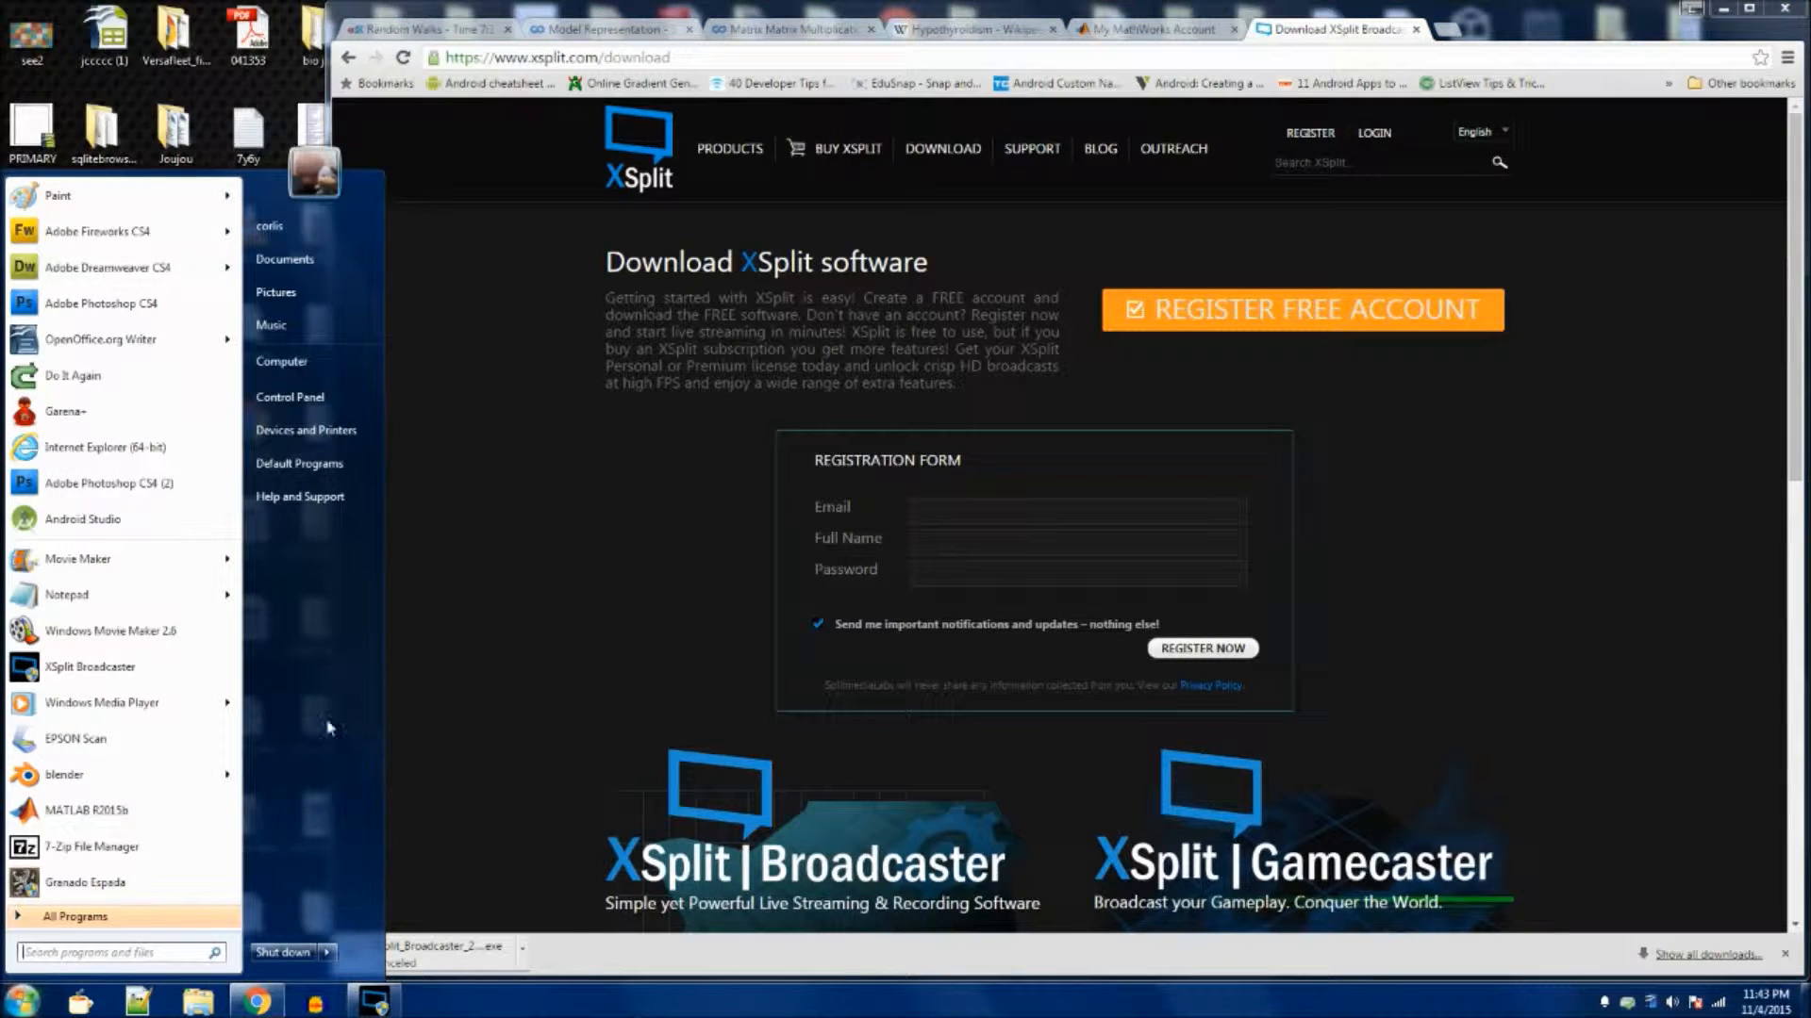
mouse_move(91, 668)
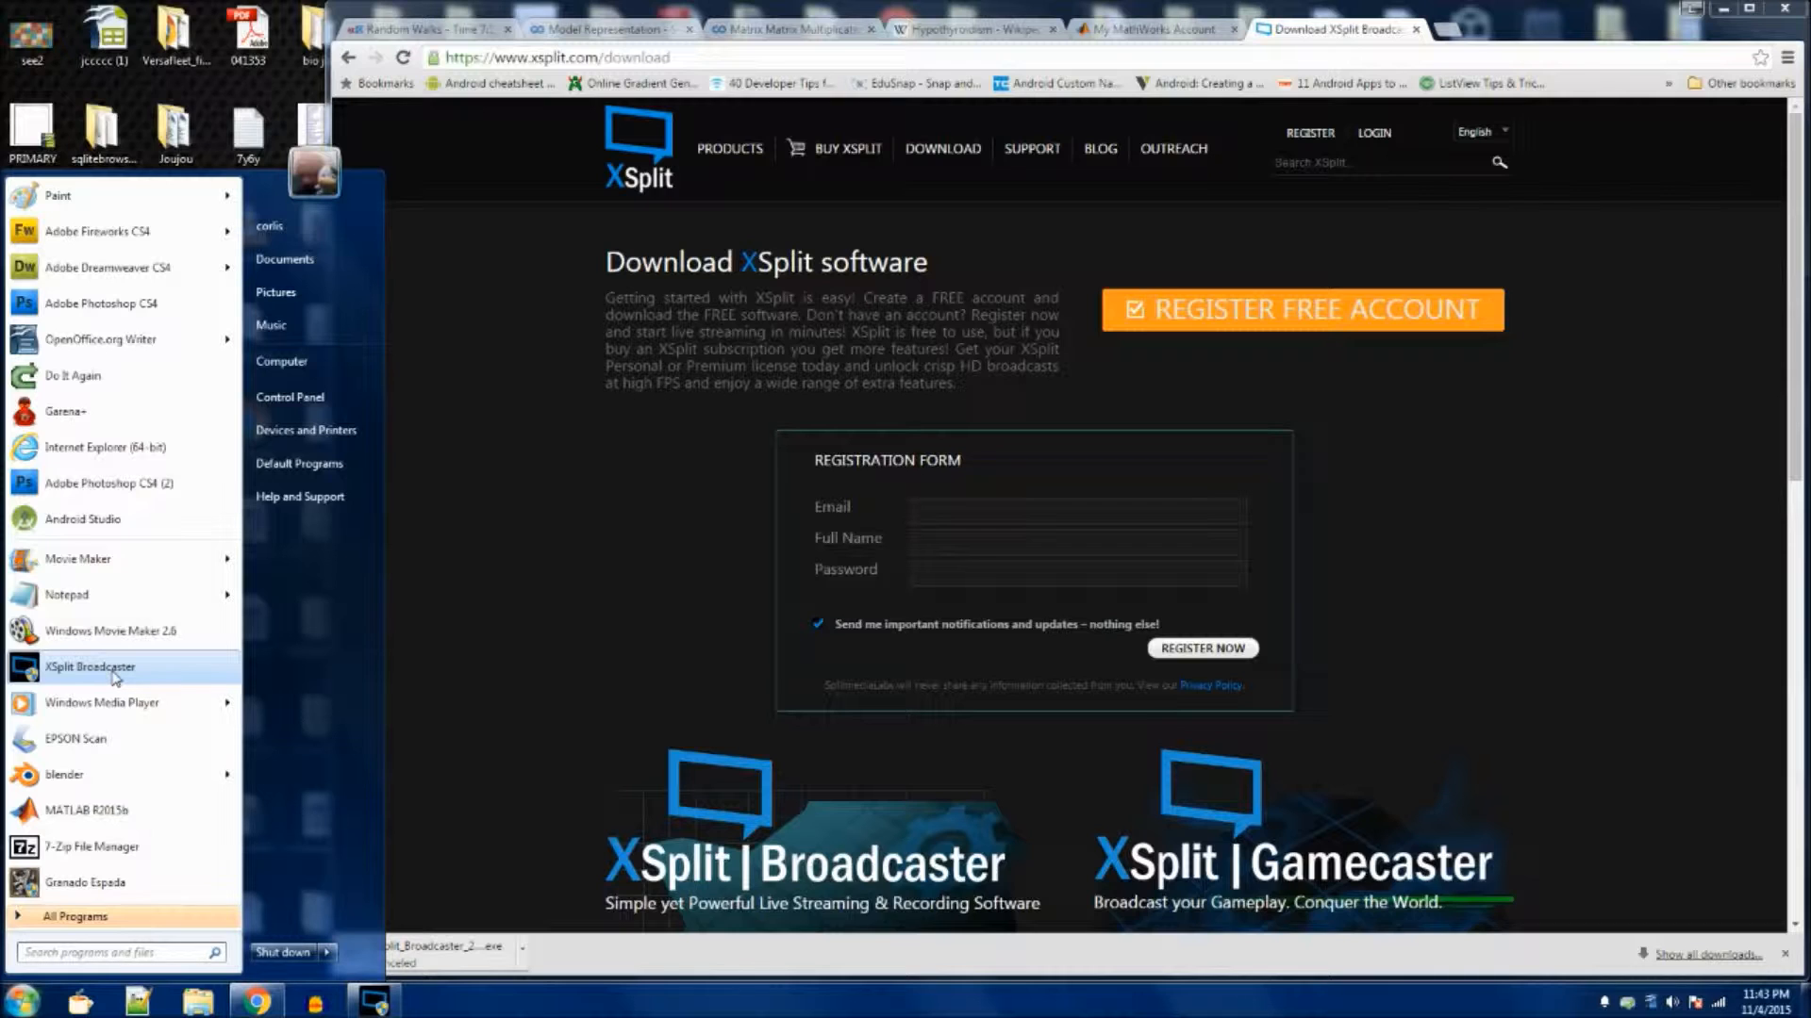
View the XSplit Broadcaster shortcut properties and select the extra launch option in its Target field
right_click(89, 667)
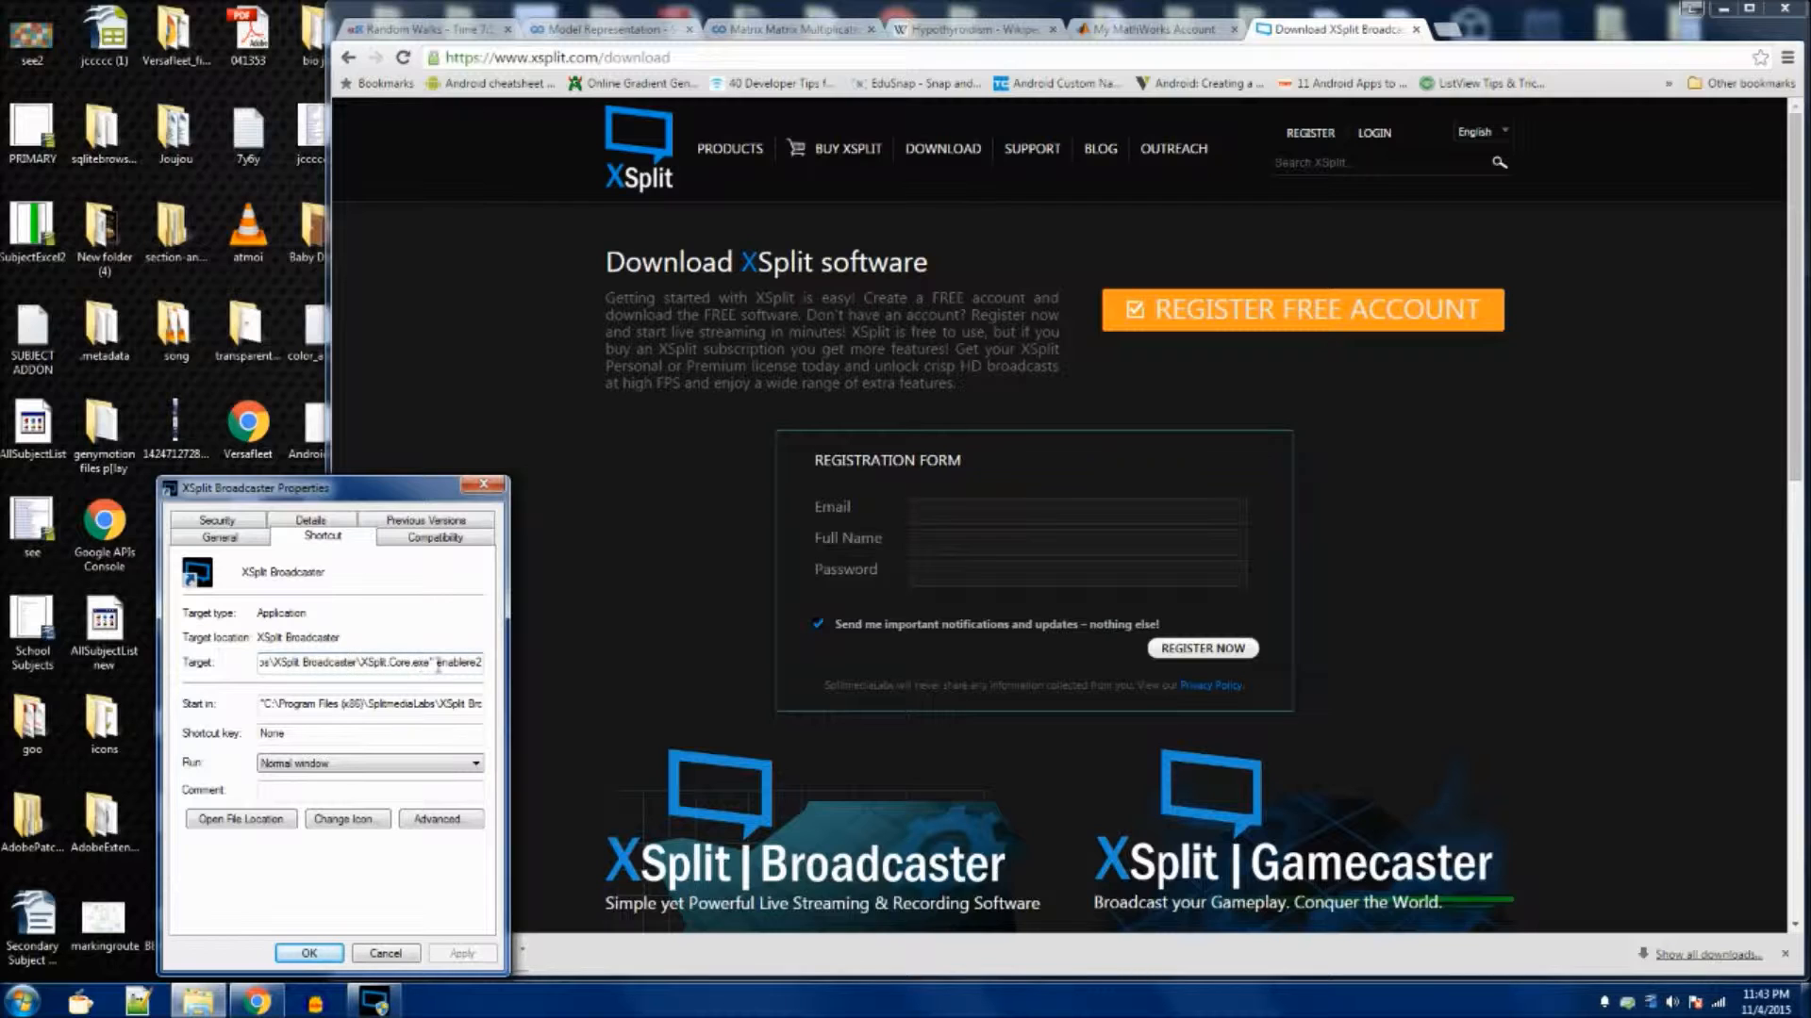
double_click(459, 663)
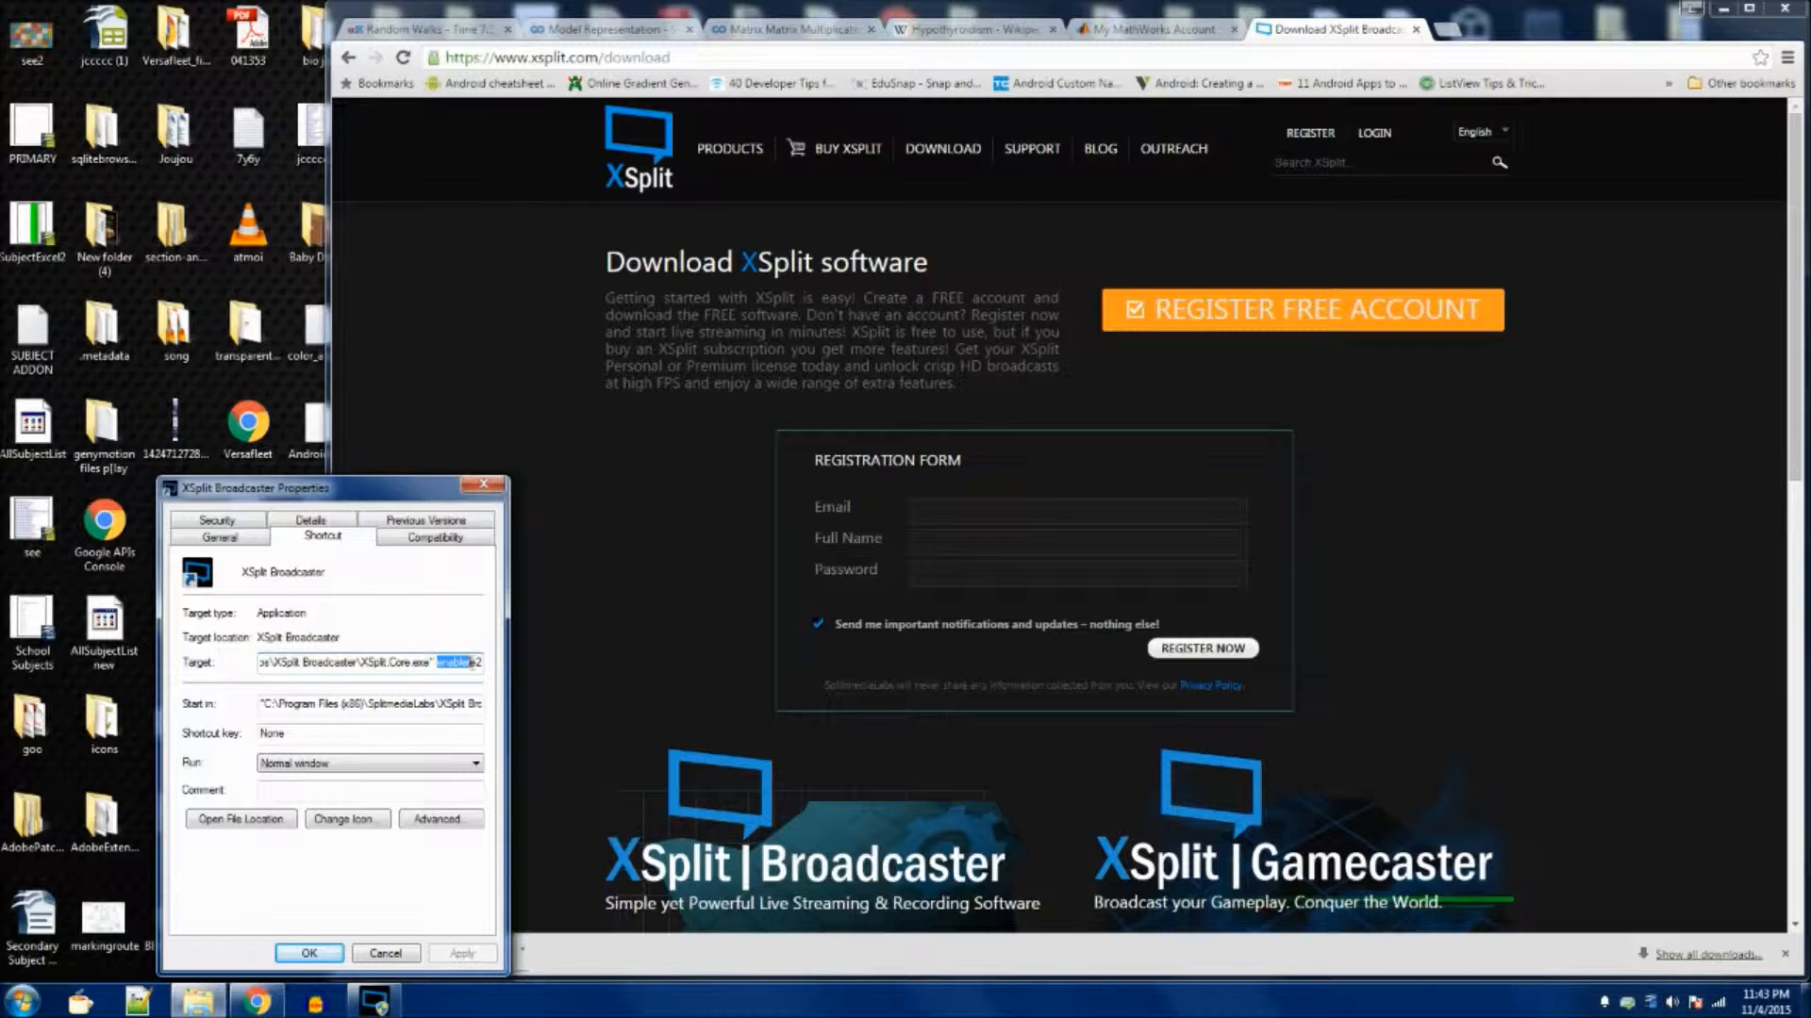
left_click(477, 663)
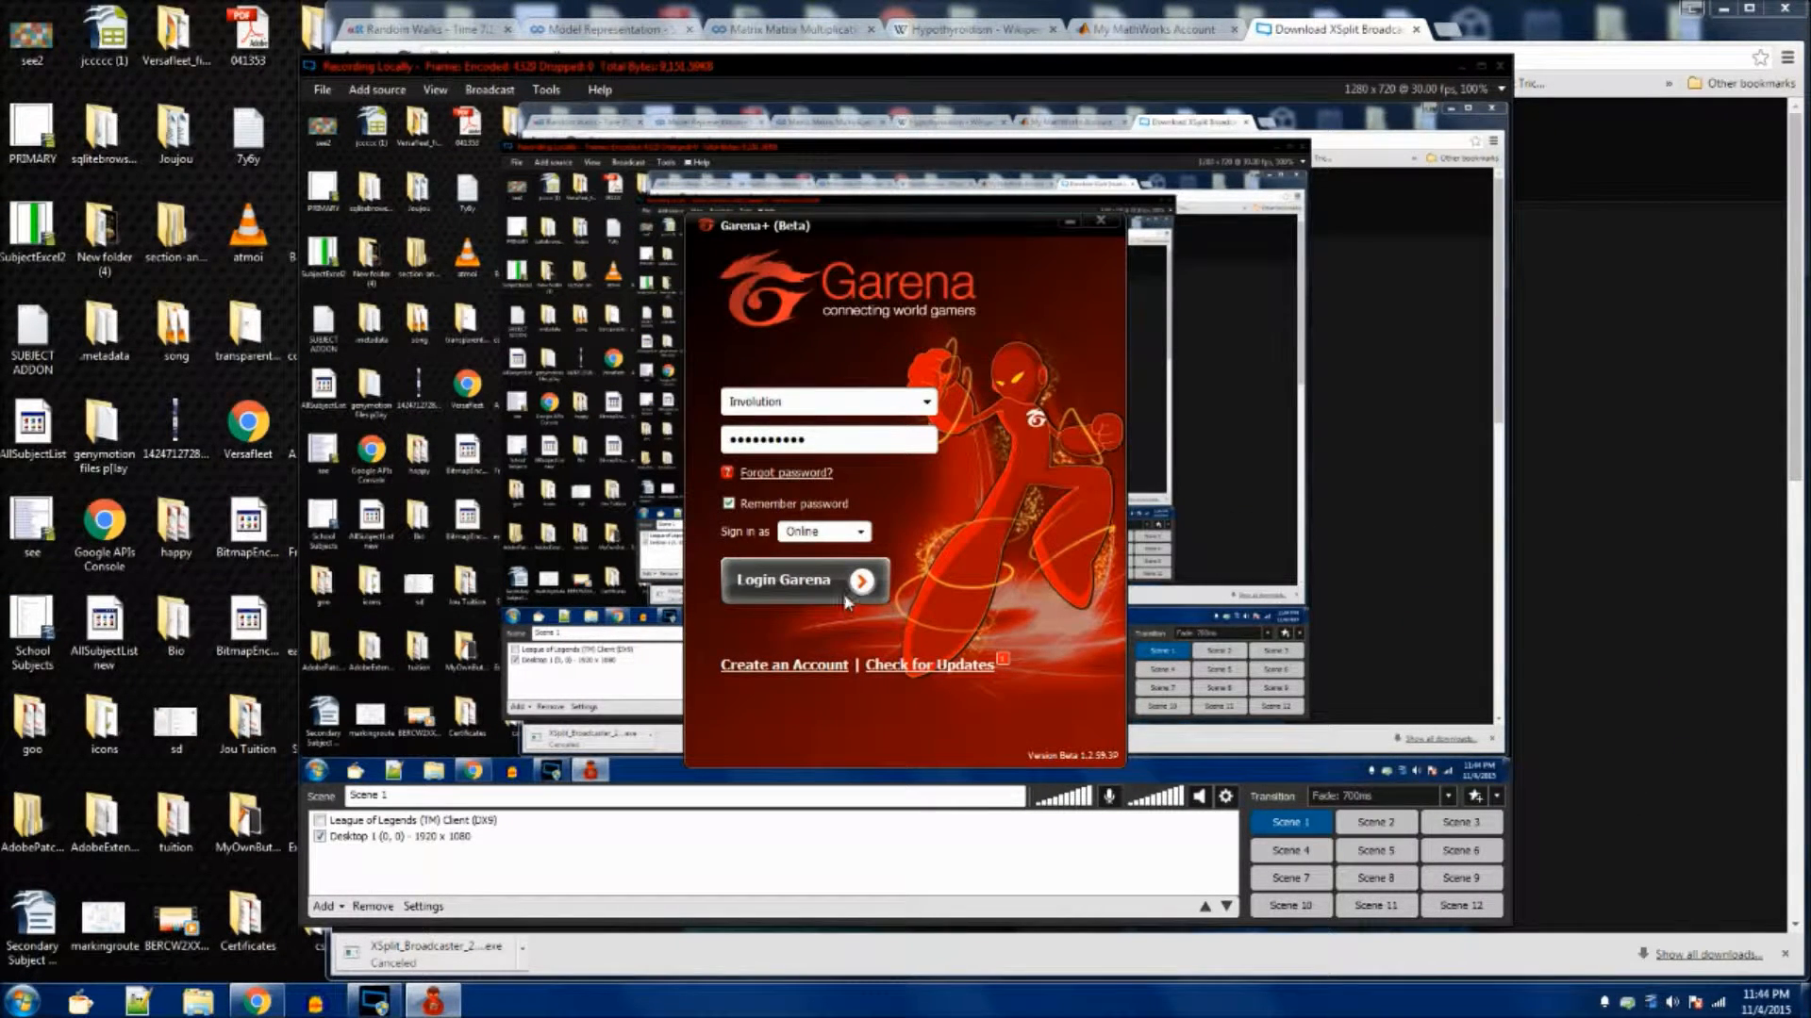
Log in to Garena, launch League of Legends, and bring the XSplit window back to the front
left_click(803, 580)
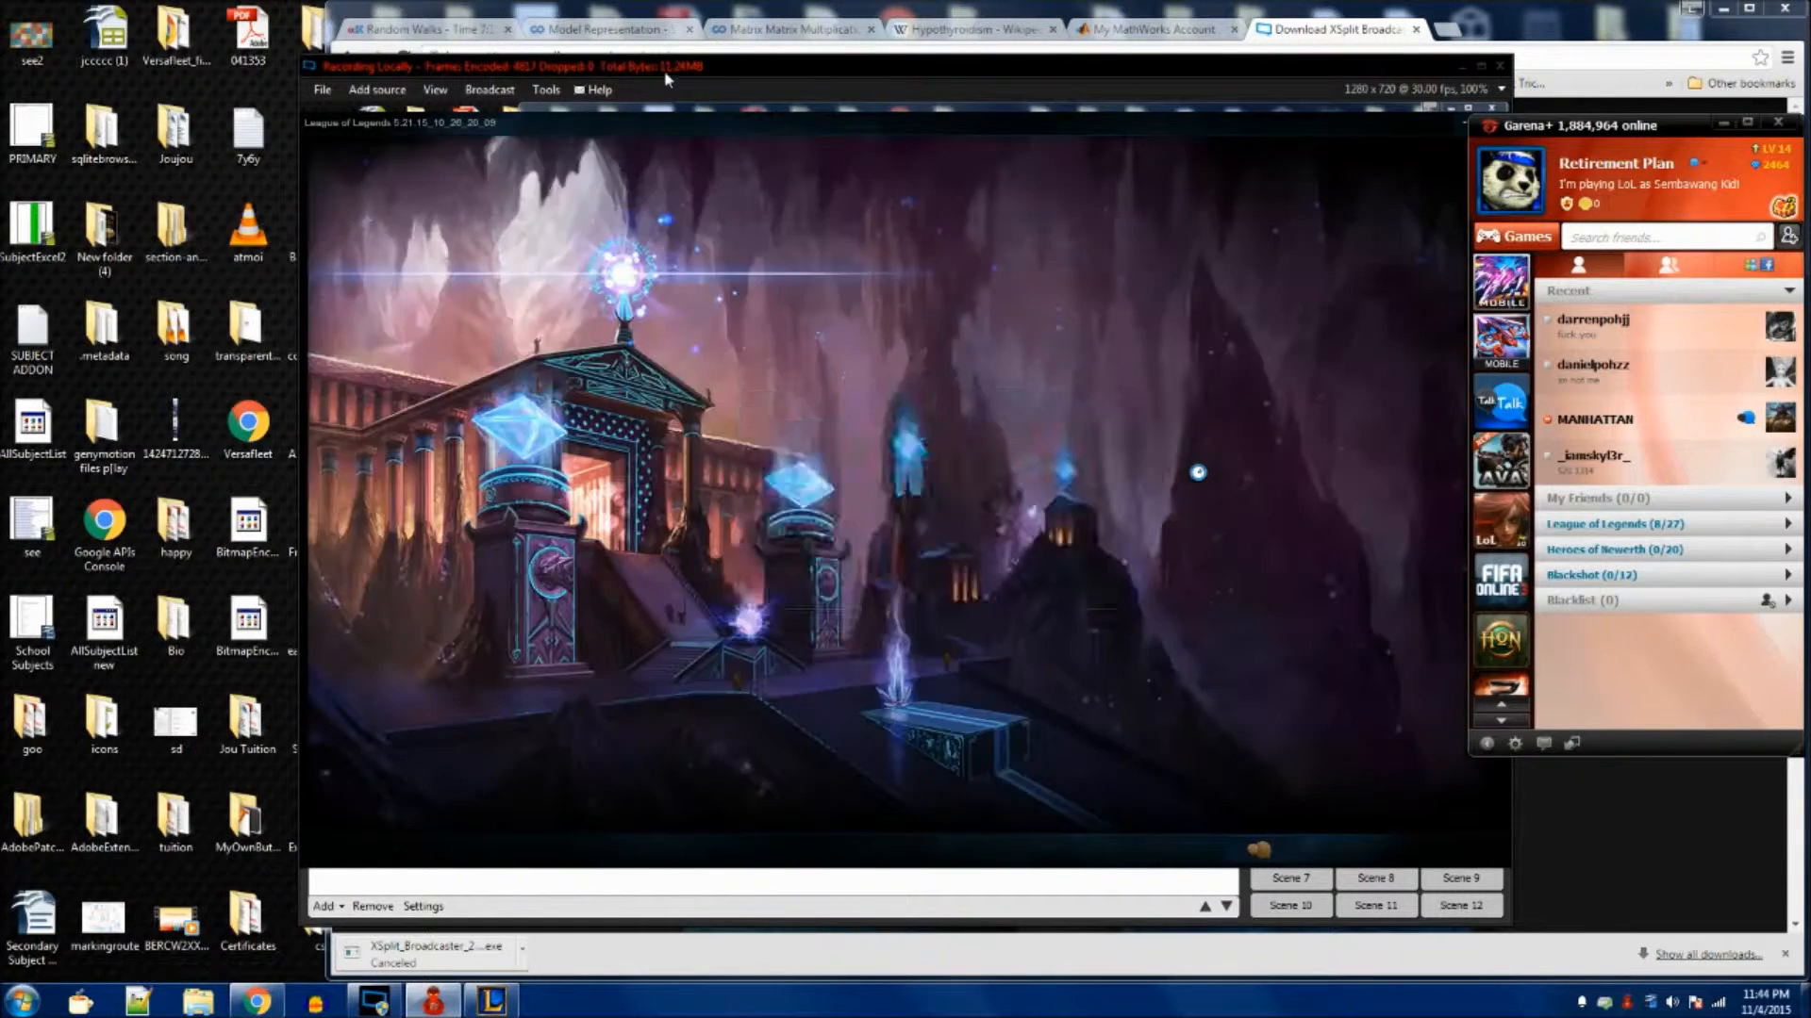
left_click(377, 88)
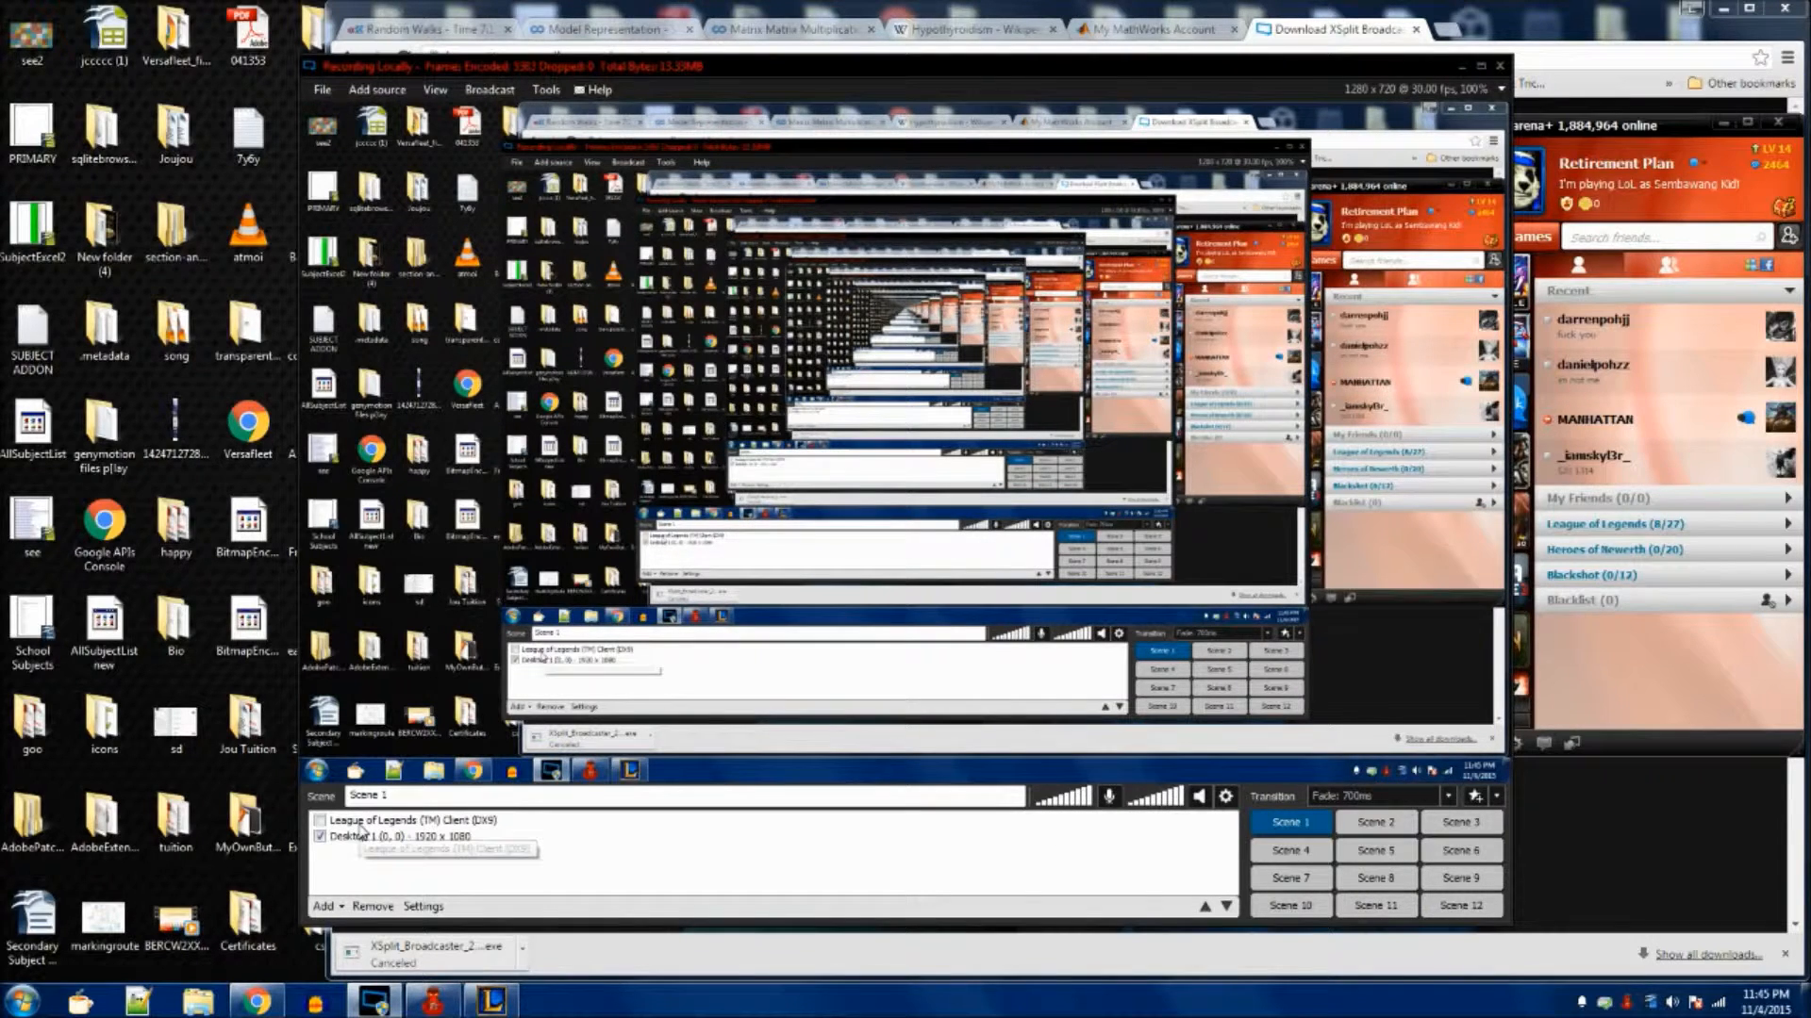
Adjust Scene 1's sources so Desktop 1 sits above the League of Legends game capture
left_click(377, 90)
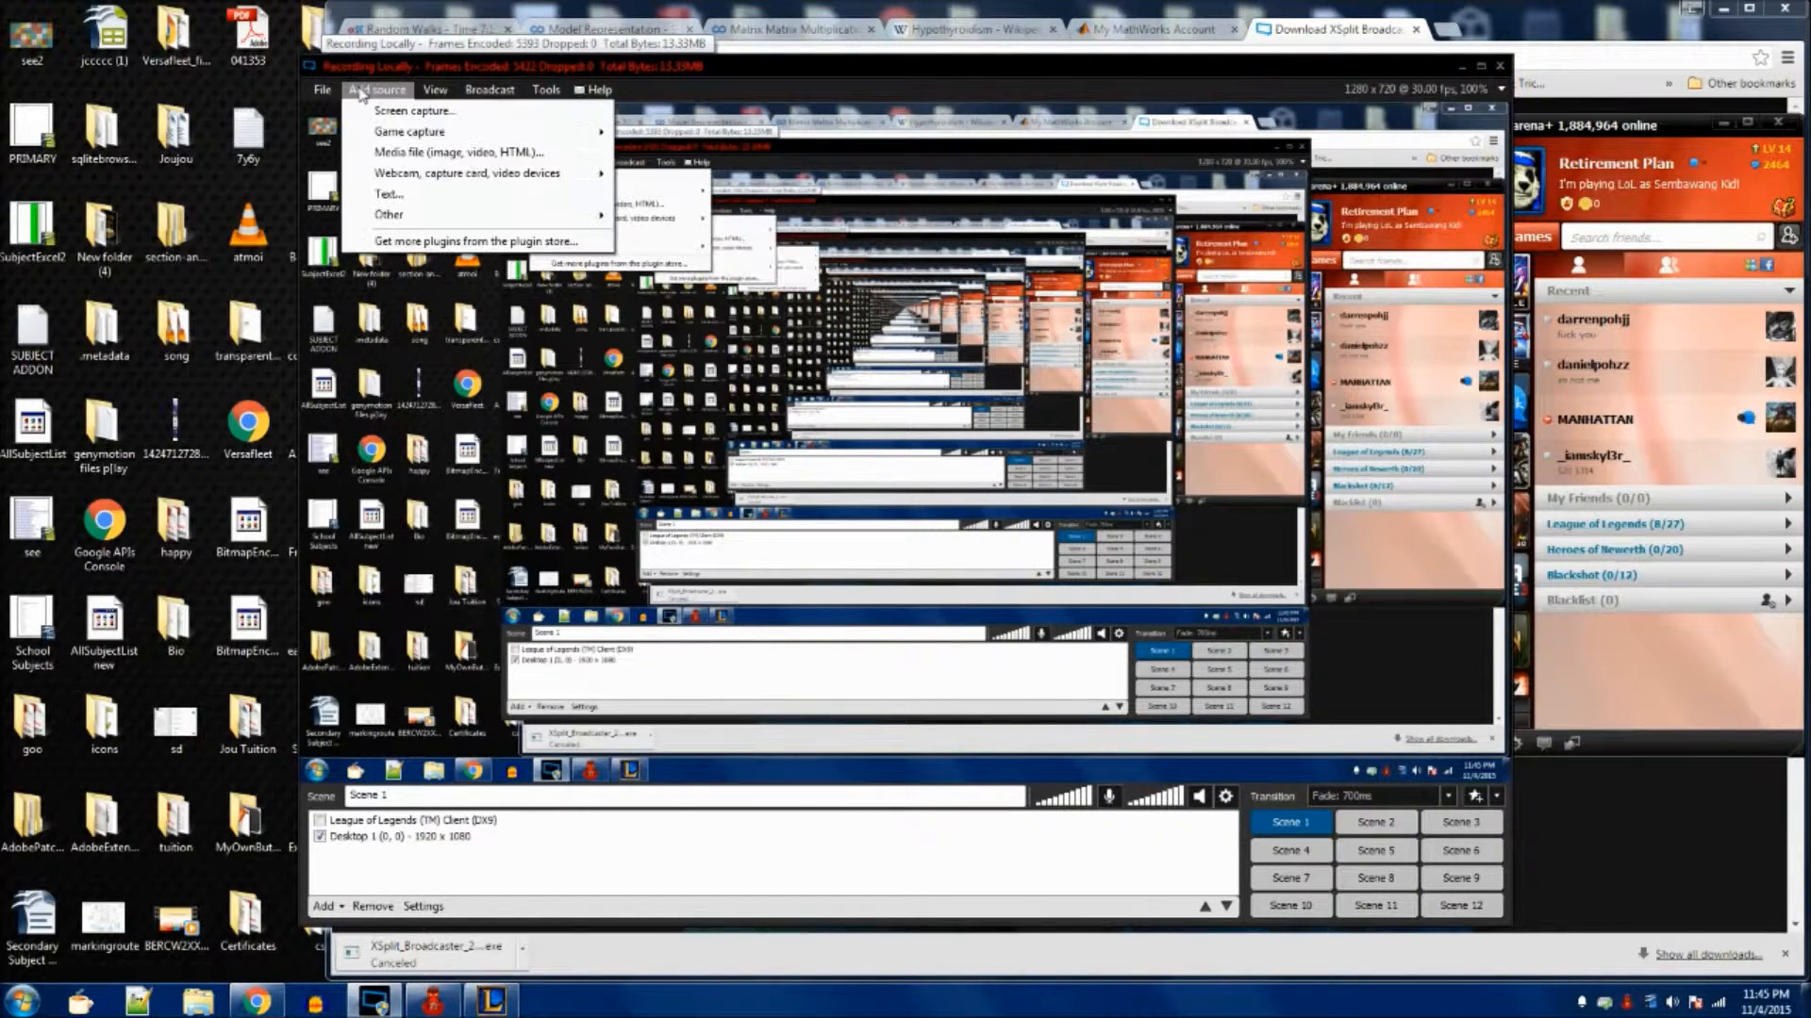
left_click(410, 132)
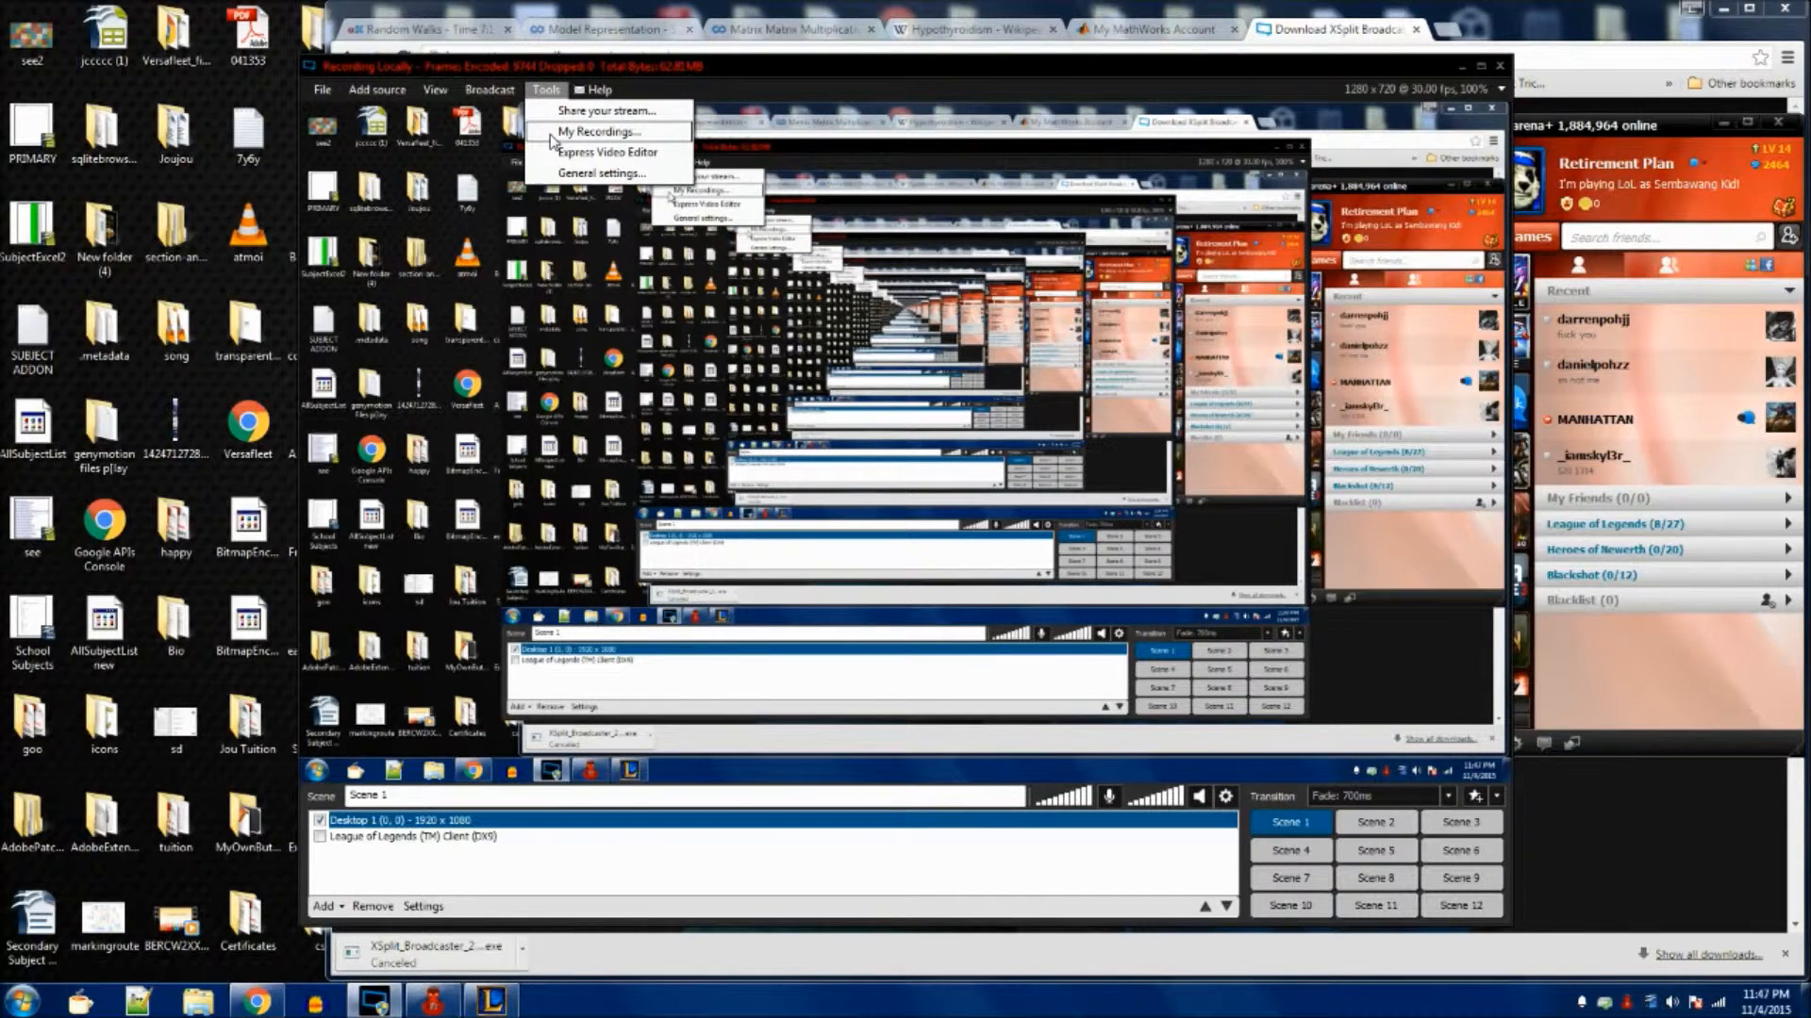
From My Recordings, reveal the saved 64.8 MB MP4 in its recordings folder in File Explorer
left_click(596, 130)
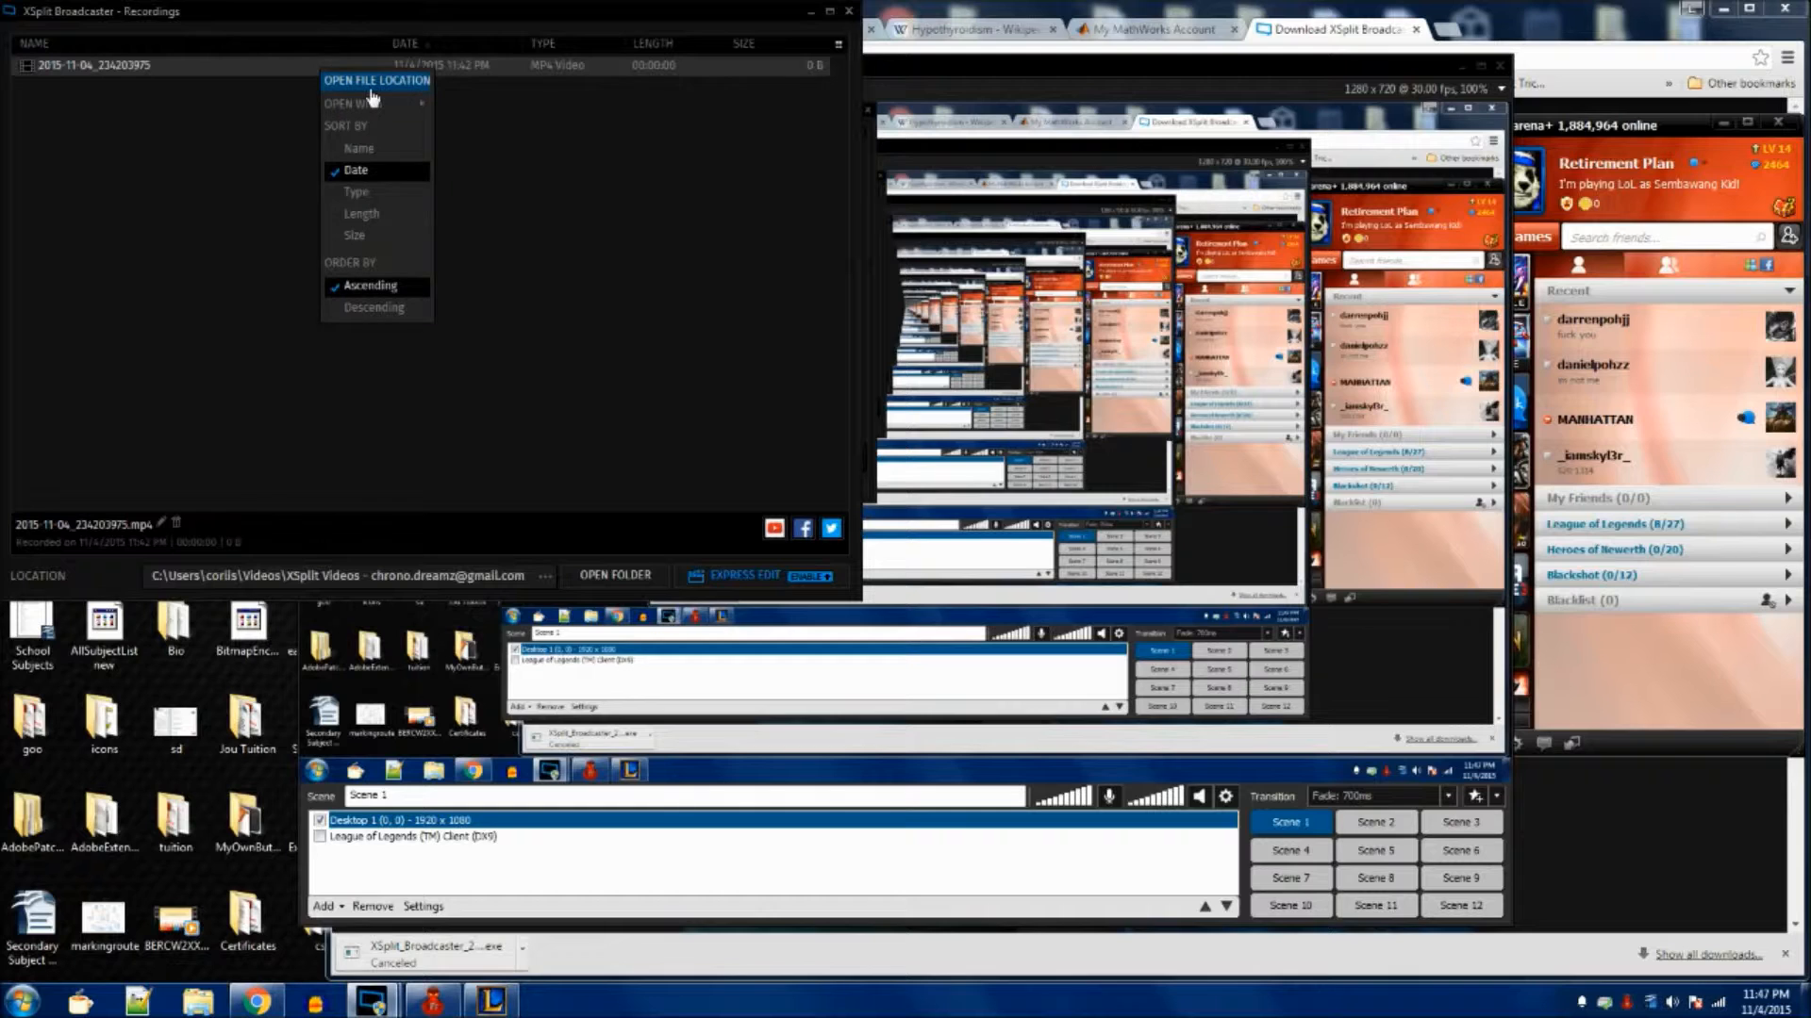
left_click(377, 79)
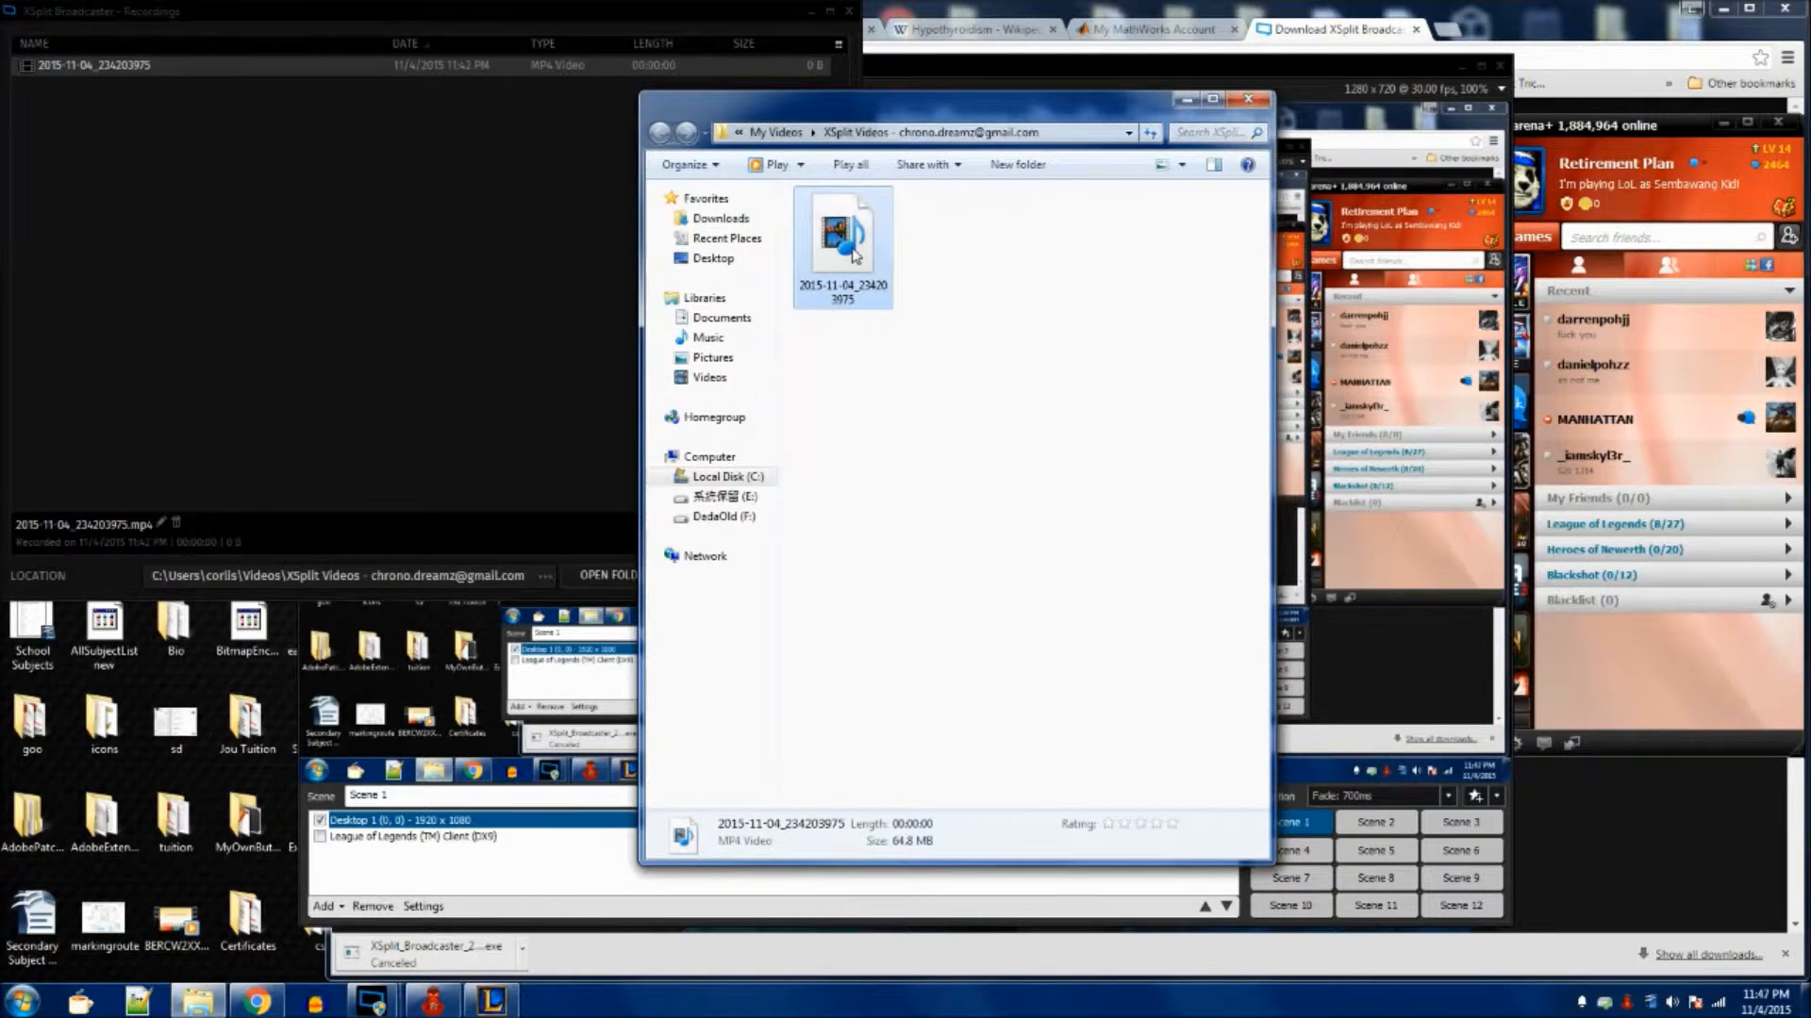